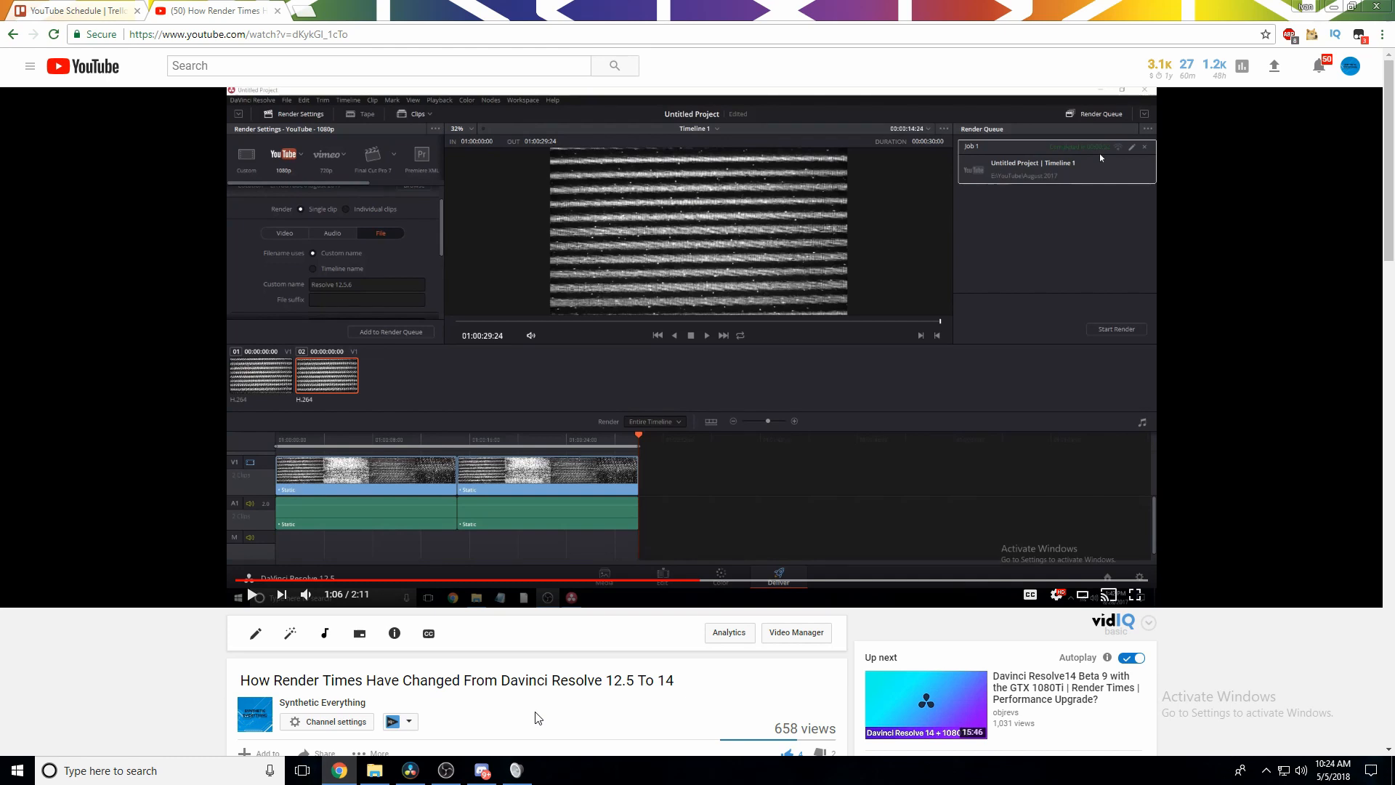
pyautogui.moveTo(599, 707)
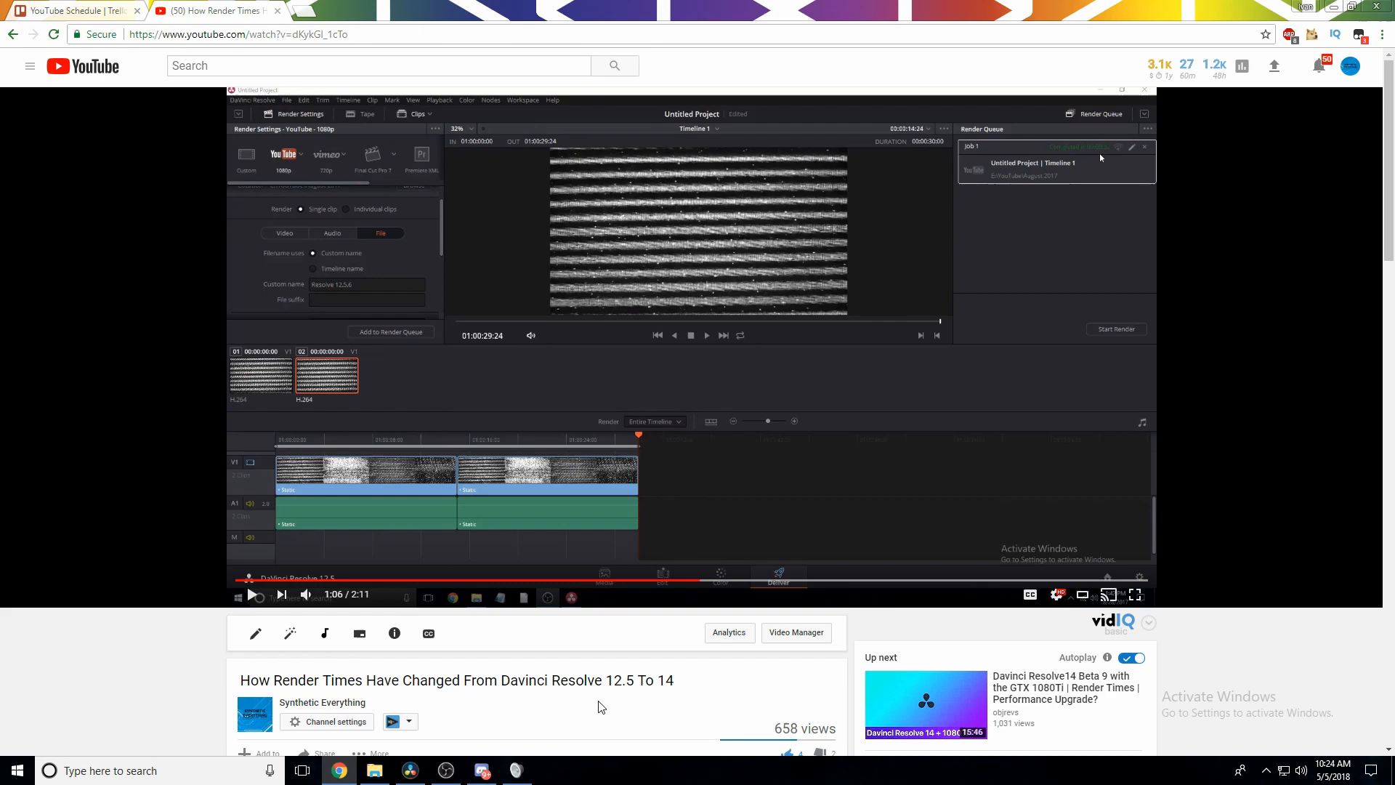
# - Switch to Resolve 14 and show the Edit page with the two-clip Static timeline
pyautogui.scroll(-3)
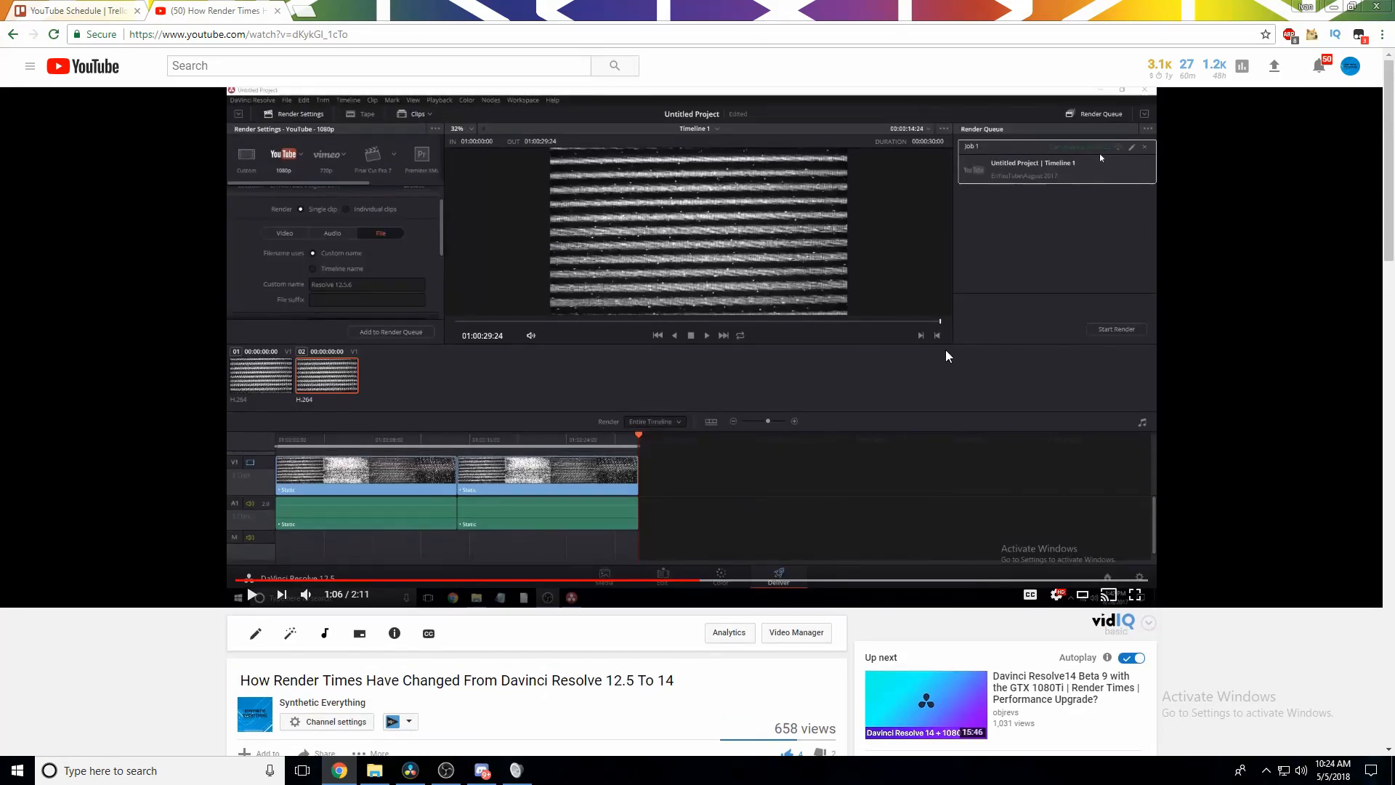
pyautogui.click(1136, 595)
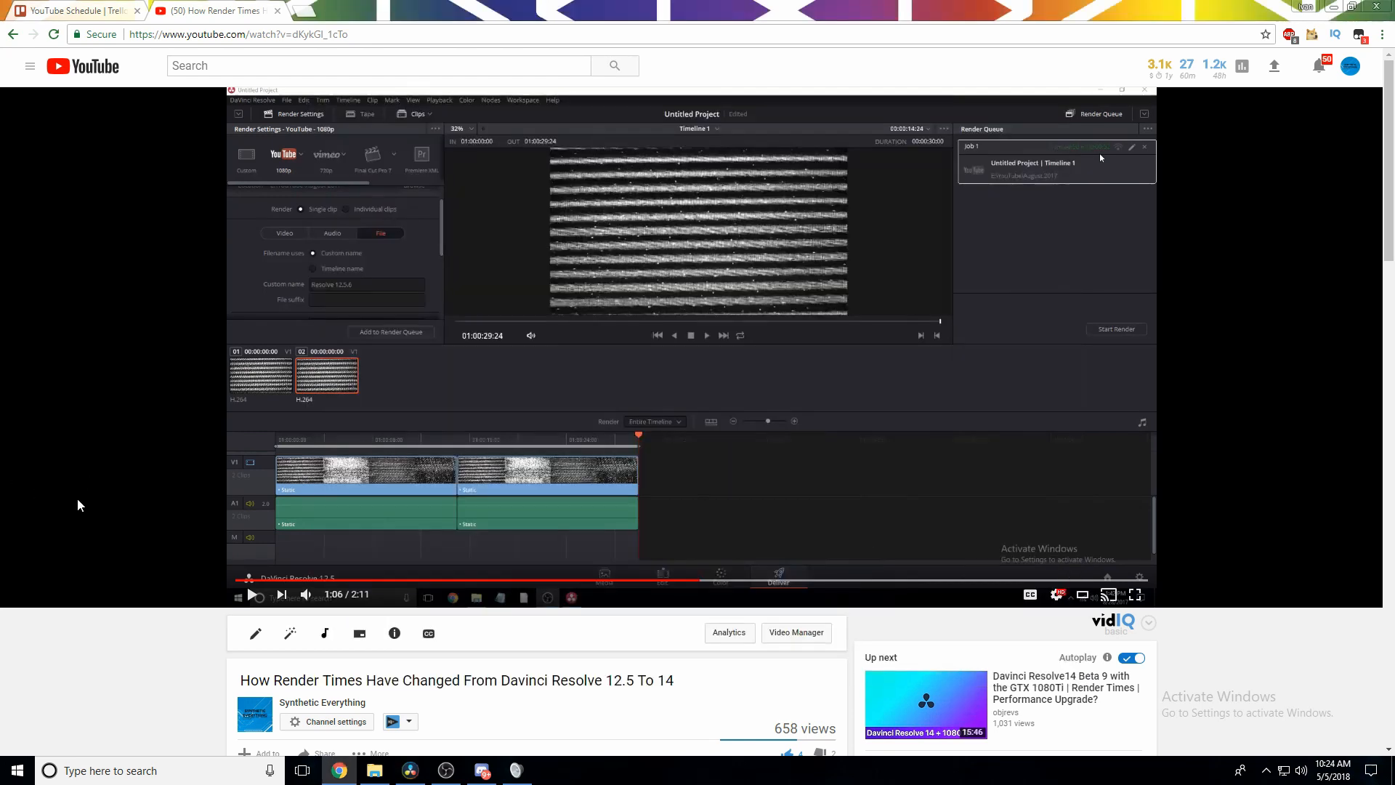
pyautogui.scroll(-3)
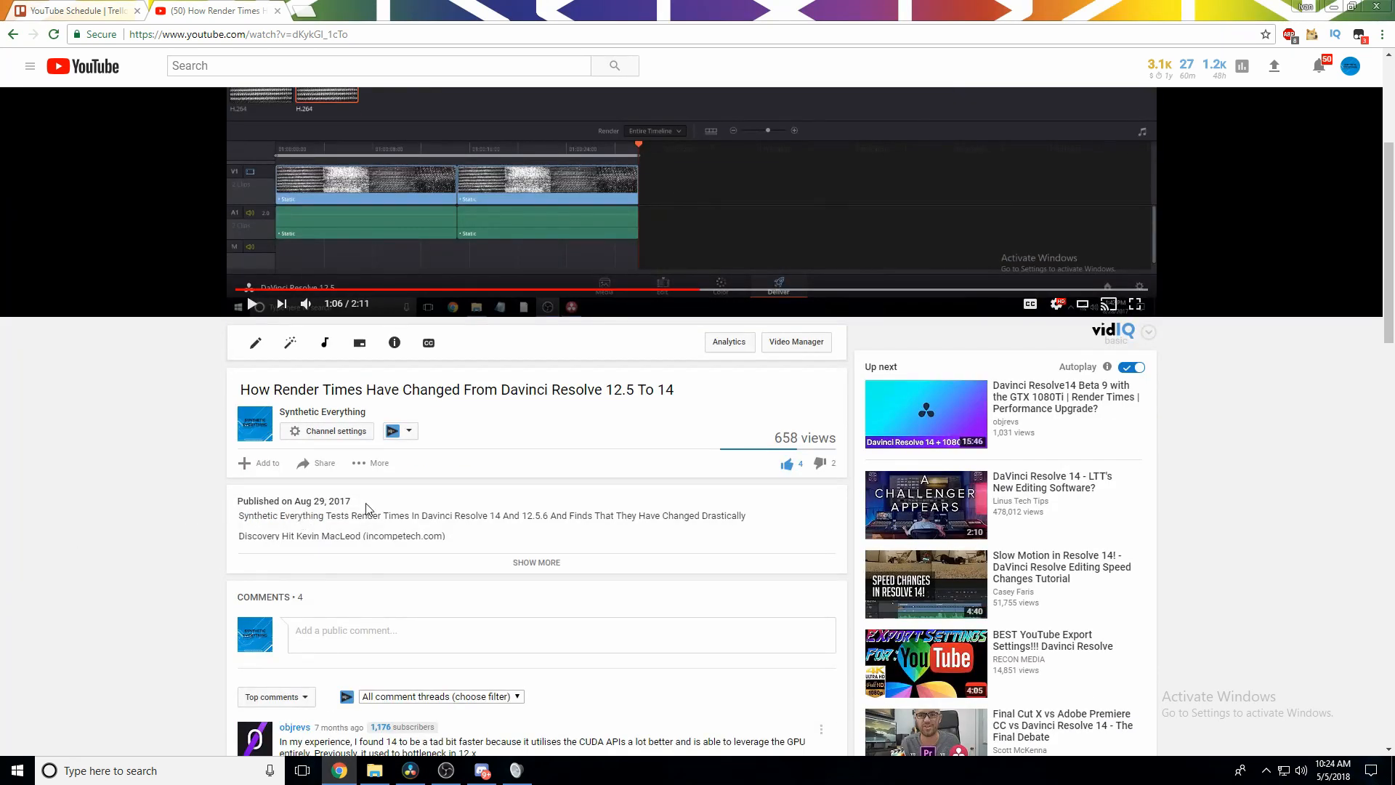
pyautogui.doubleClick(321, 502)
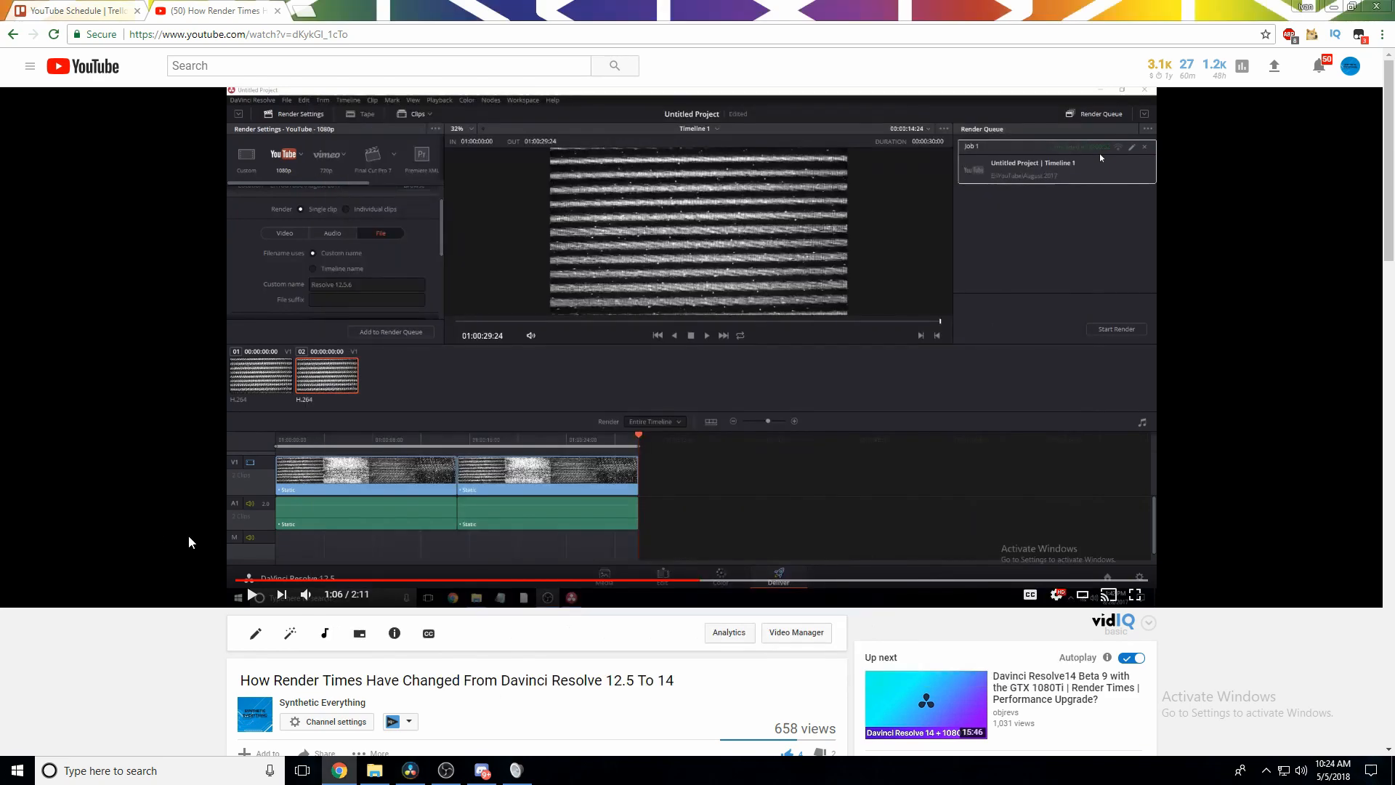
pyautogui.scroll(-3)
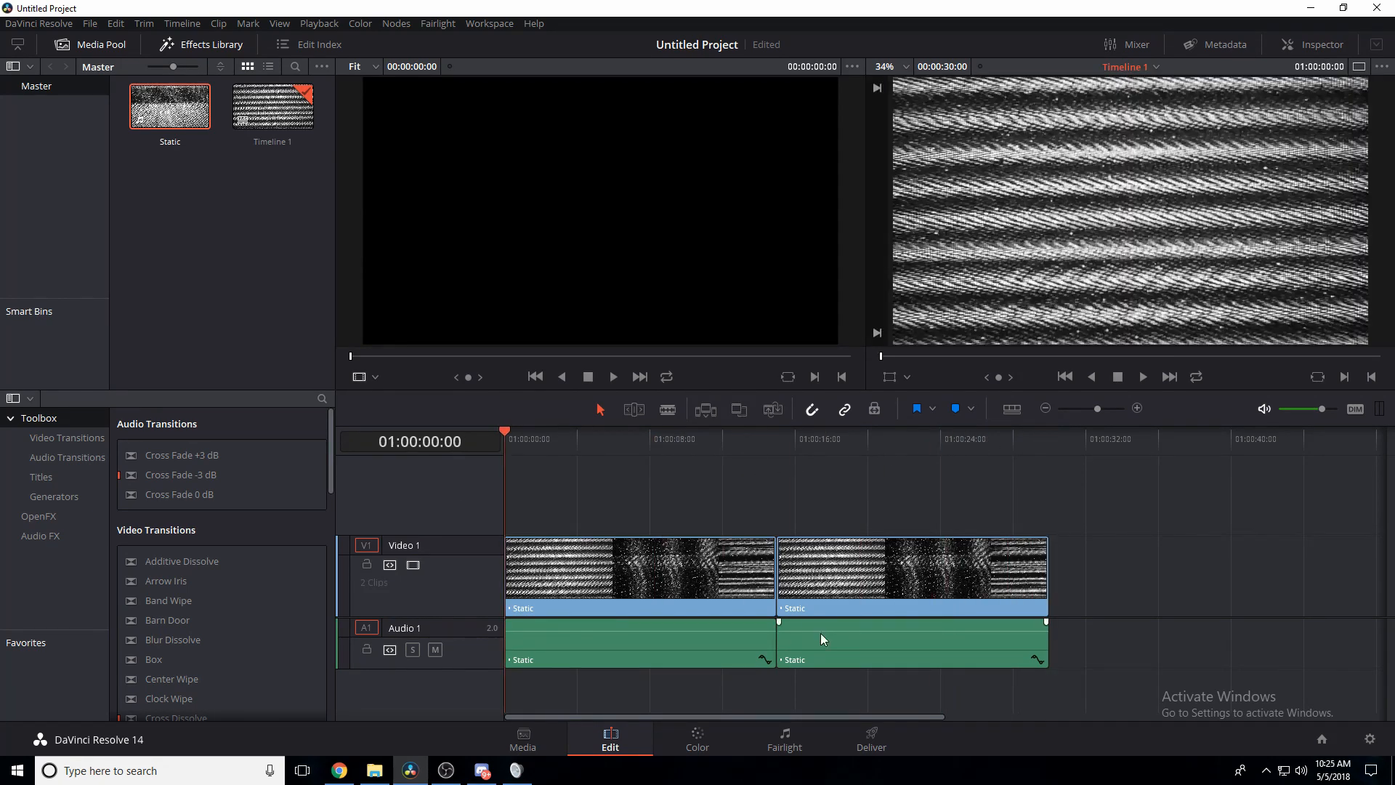
# - On the Deliver page apply the YouTube 1080p preset and render Timeline 1 to completion
pyautogui.click(869, 737)
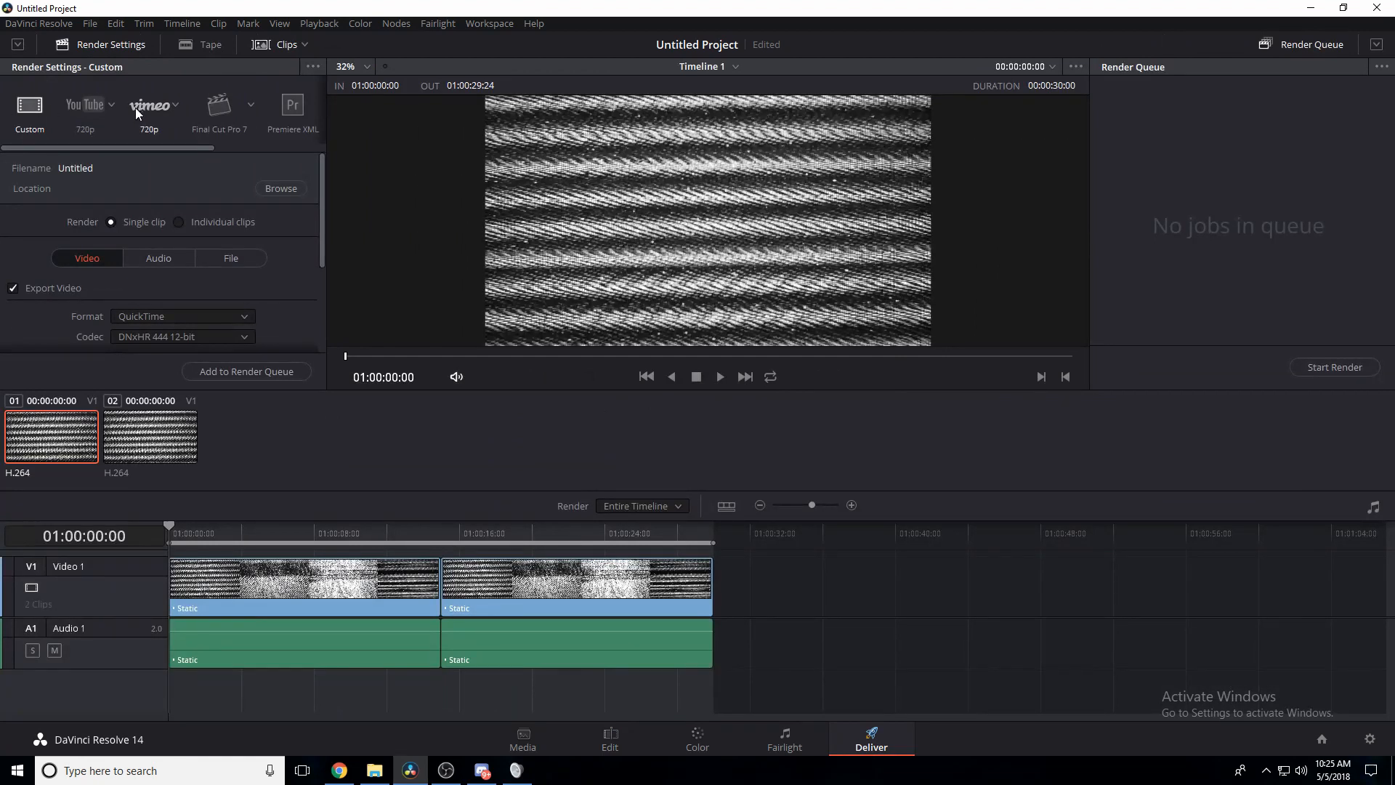
pyautogui.click(82, 104)
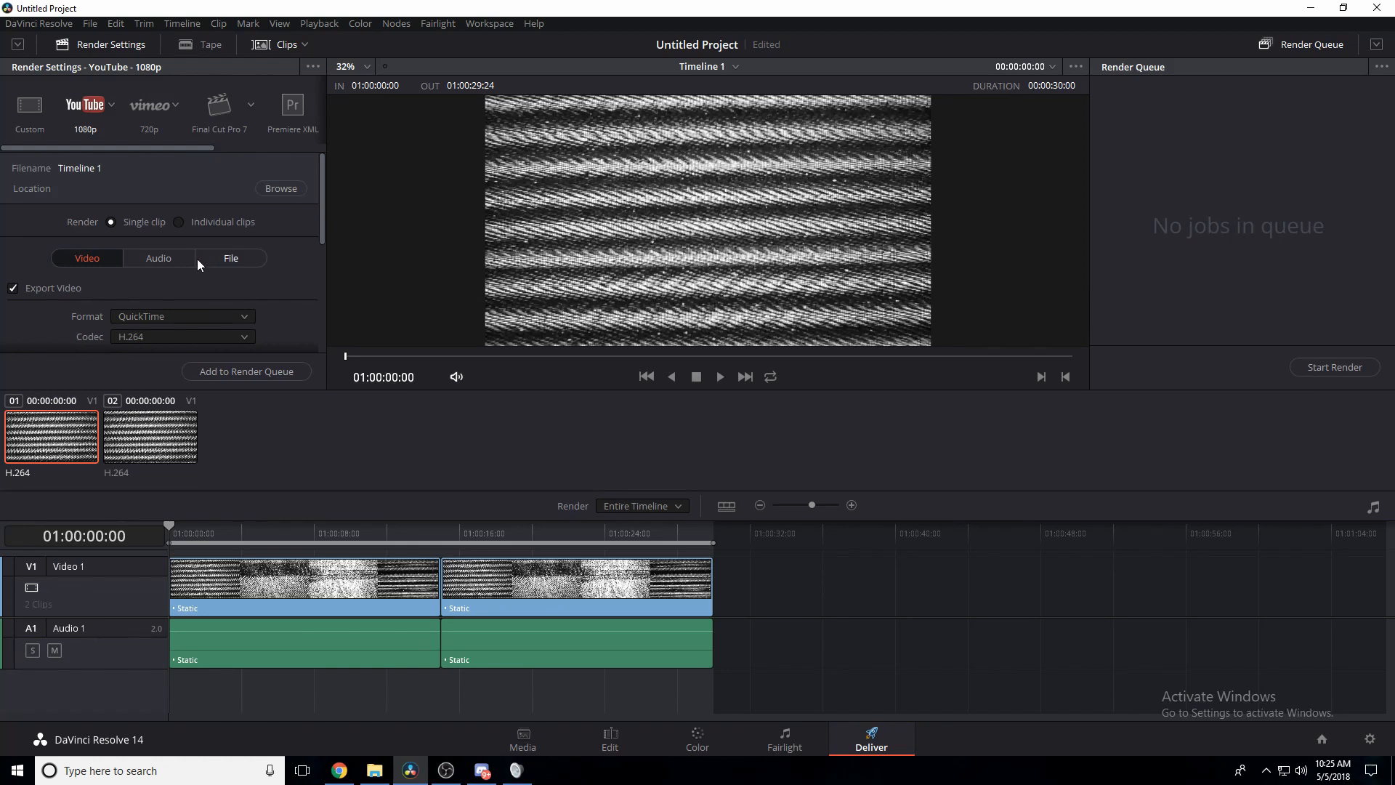
pyautogui.moveTo(219, 295)
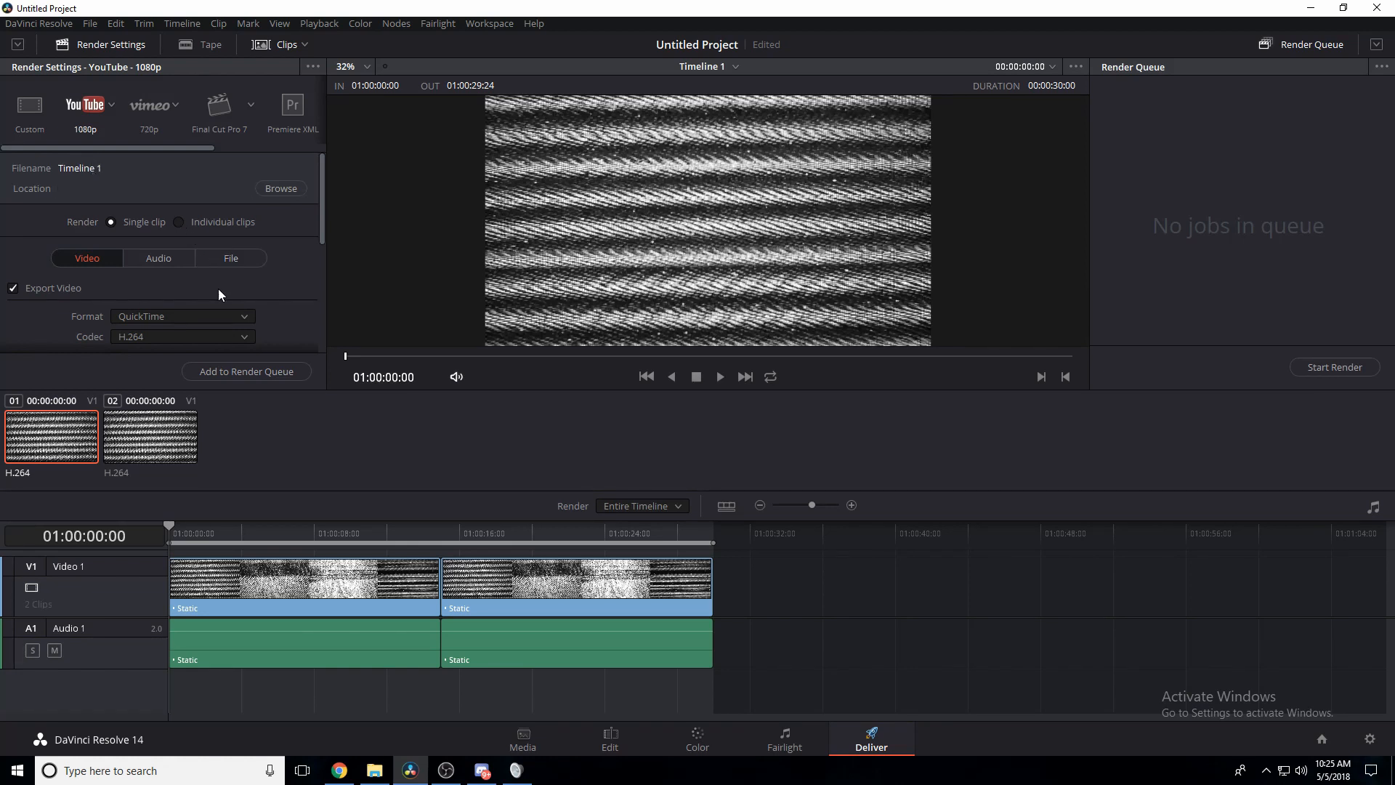
pyautogui.moveTo(273, 307)
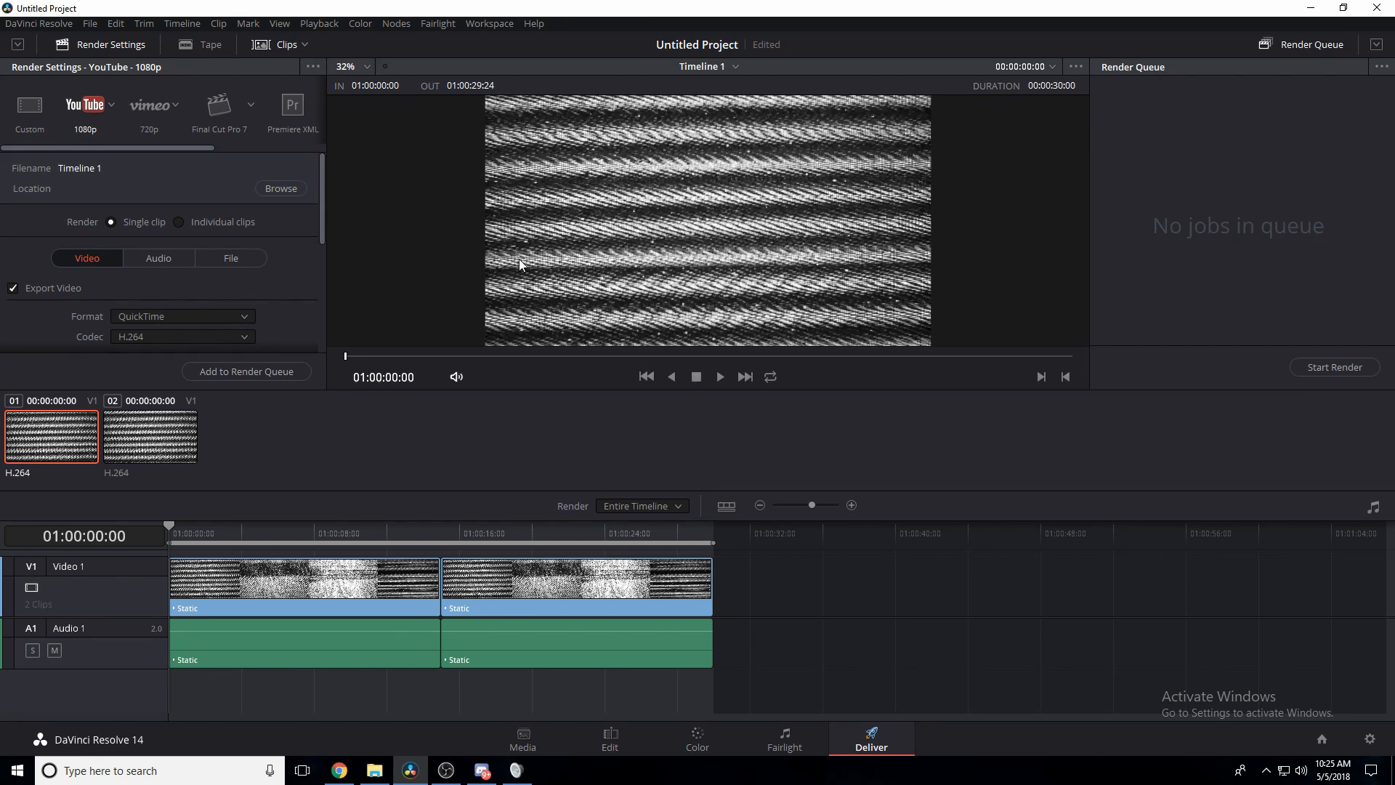
pyautogui.moveTo(435, 302)
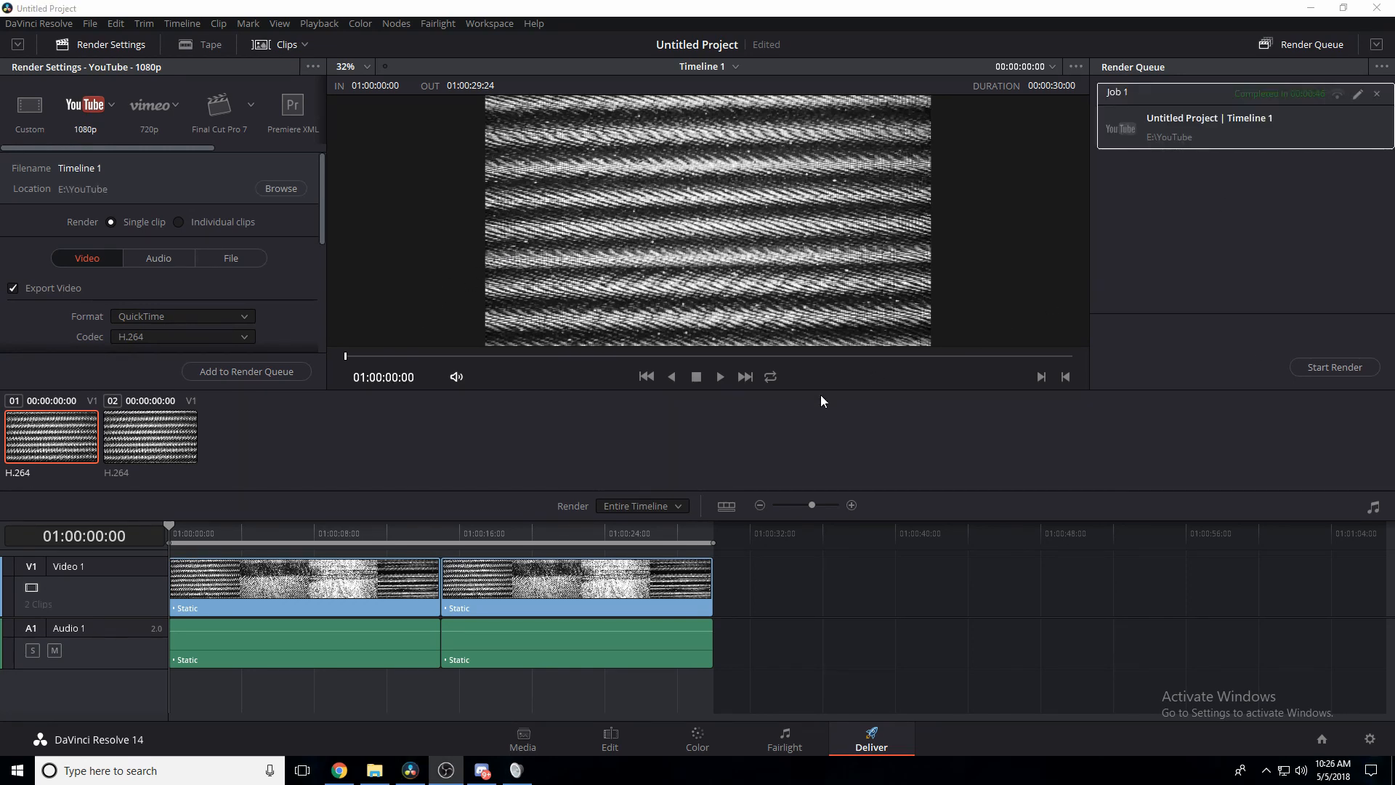
pyautogui.click(336, 771)
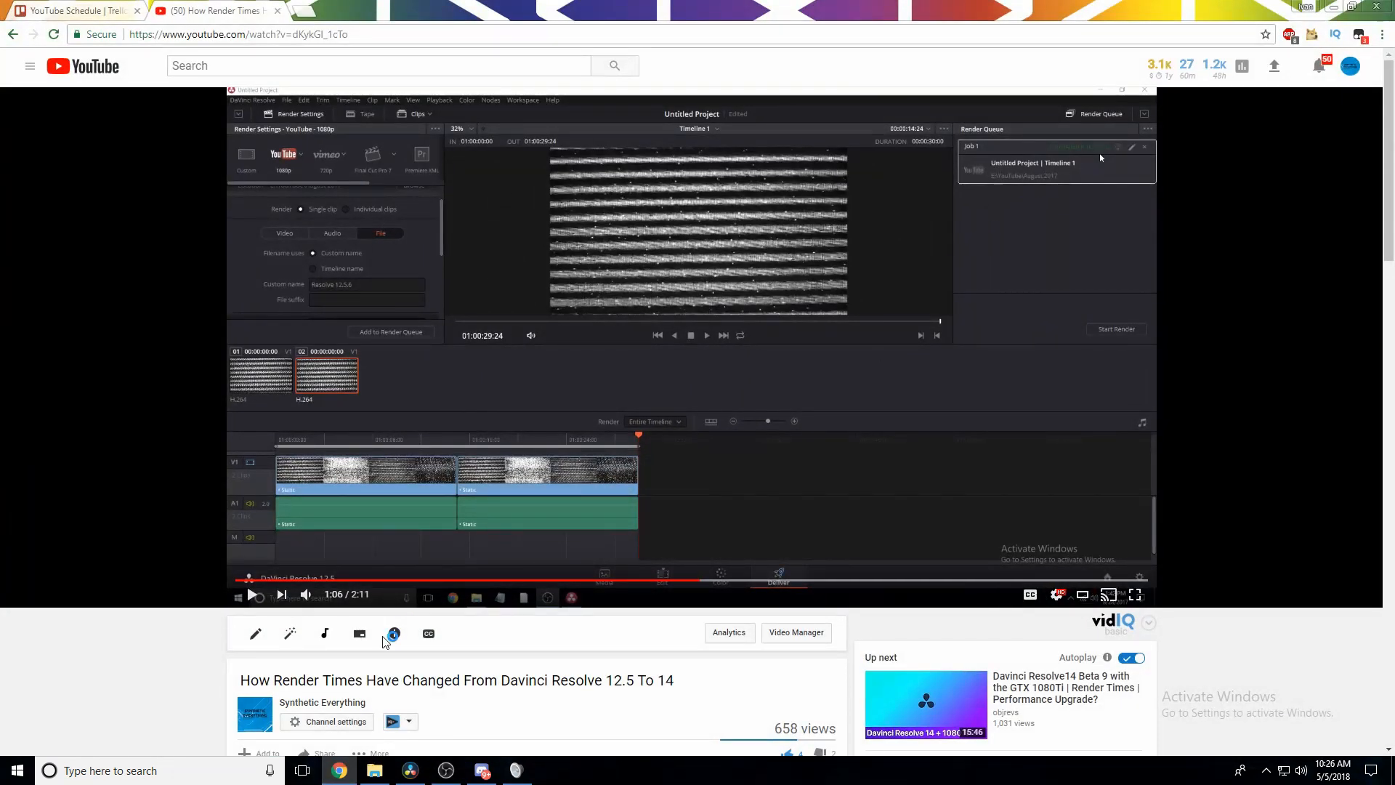
pyautogui.click(410, 771)
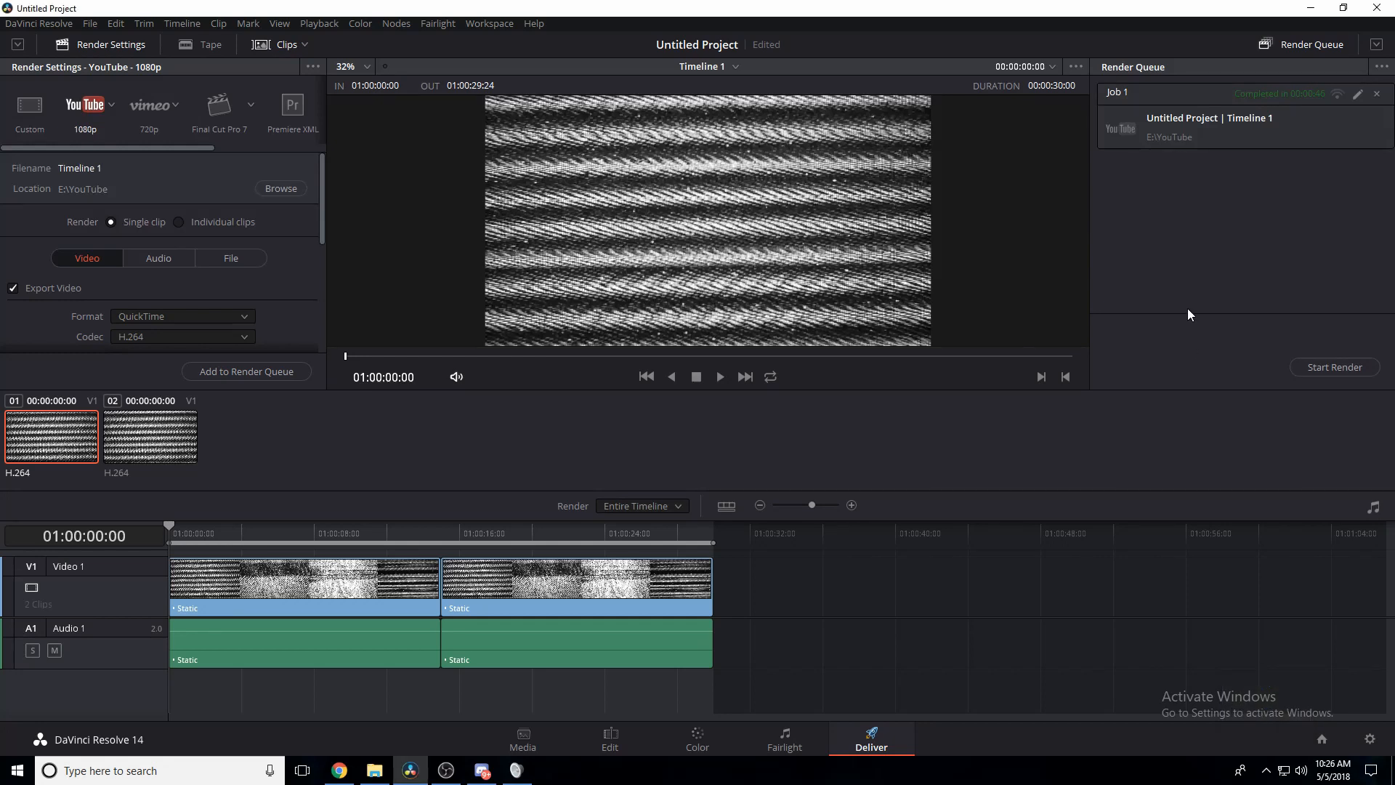
pyautogui.moveTo(1005, 632)
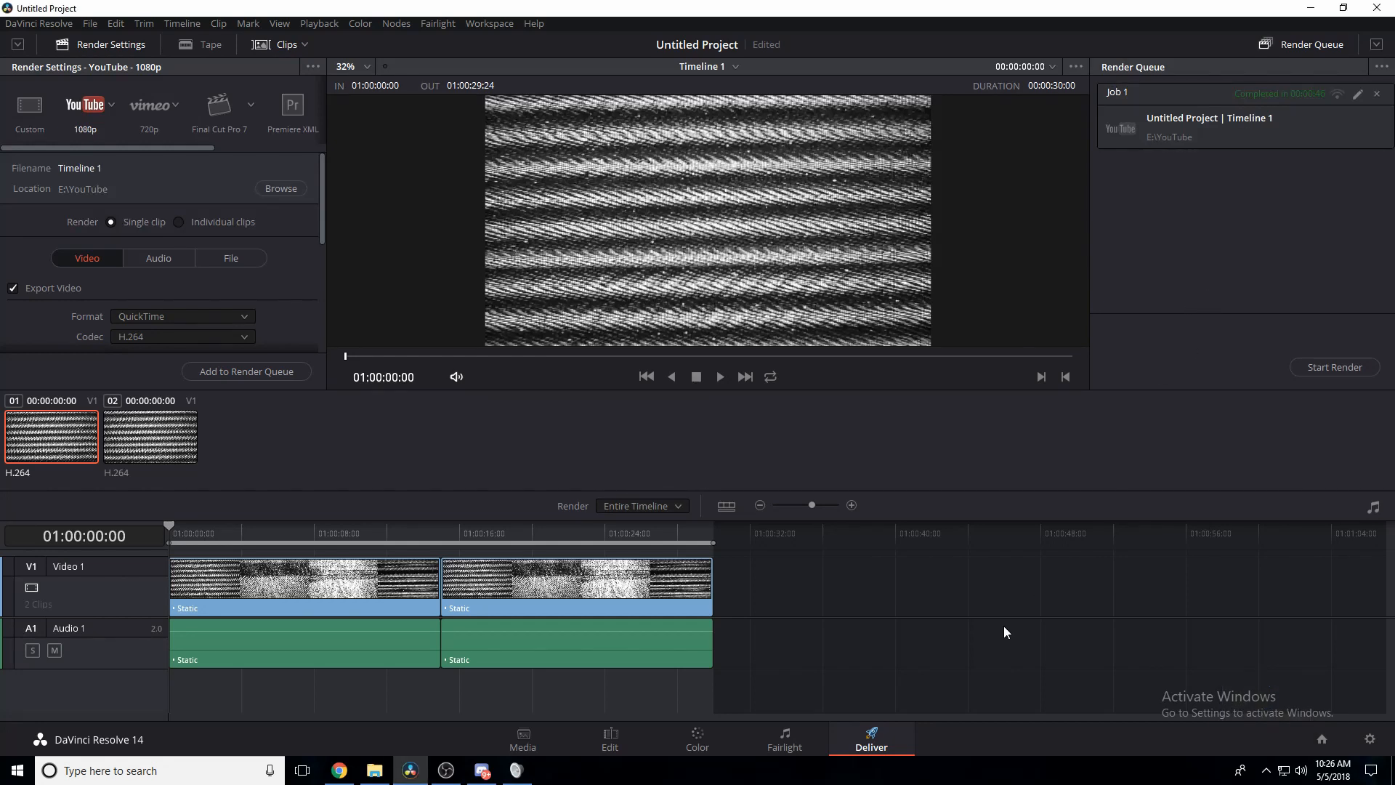
pyautogui.moveTo(1021, 513)
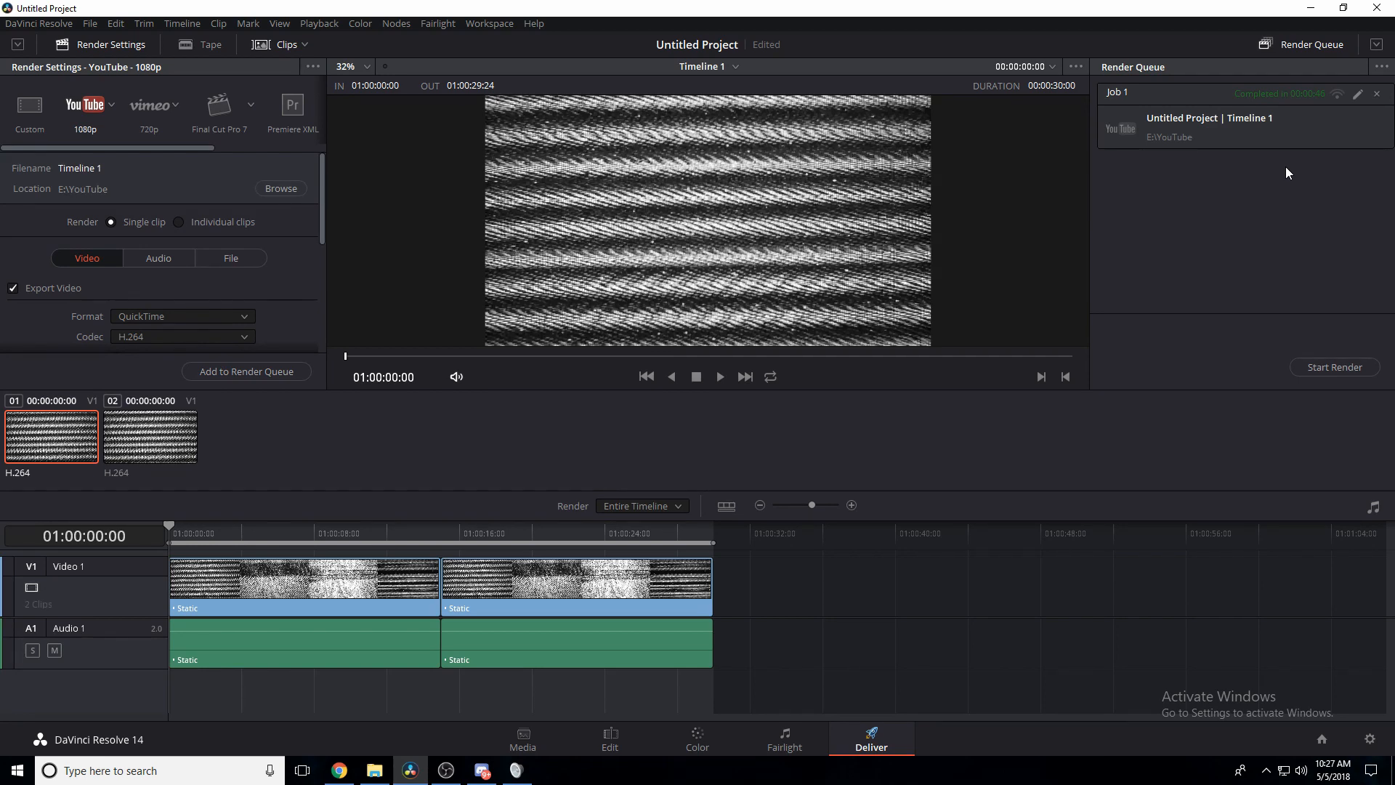
pyautogui.moveTo(886, 456)
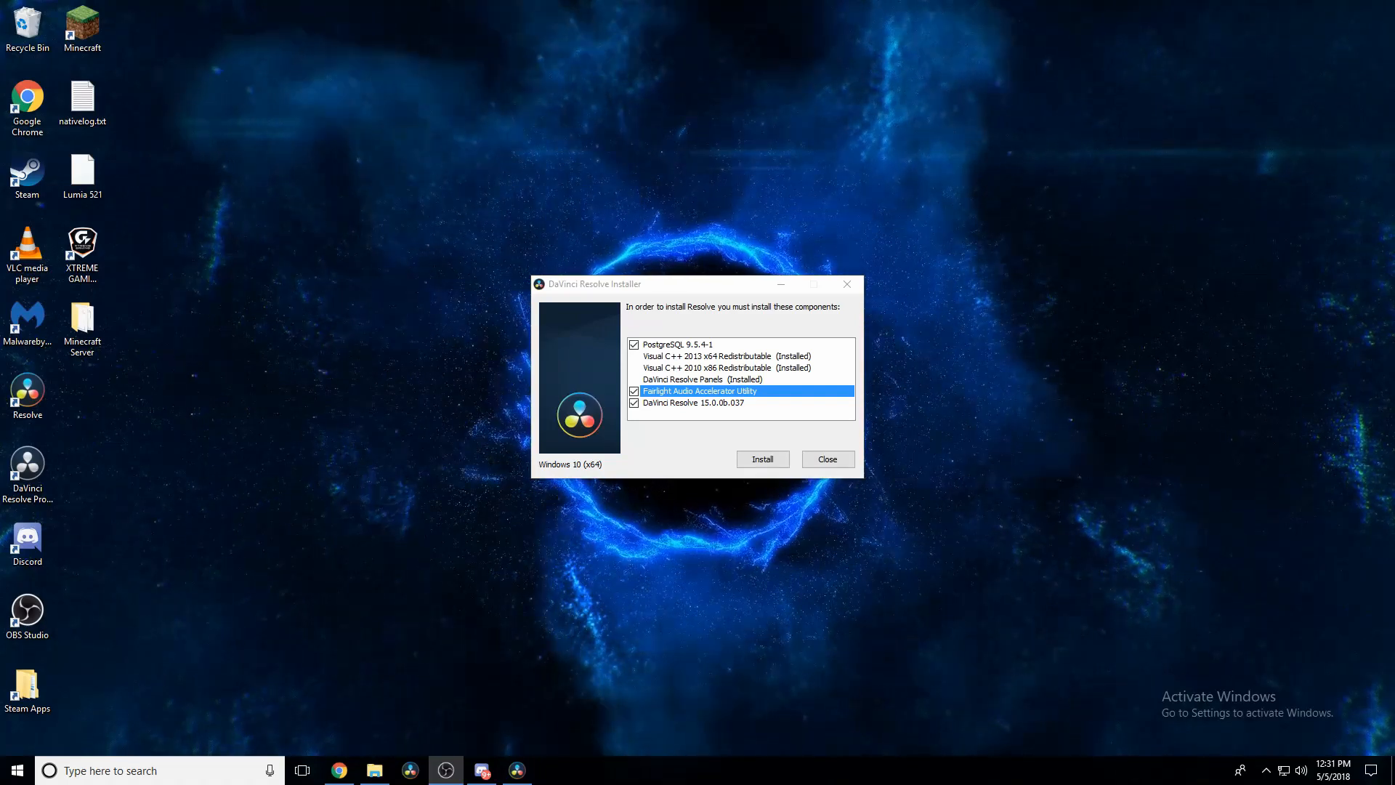
# - Install Resolve 15 Beta with PostgreSQL and Fairlight Audio Accelerator Utility checked
pyautogui.click(701, 344)
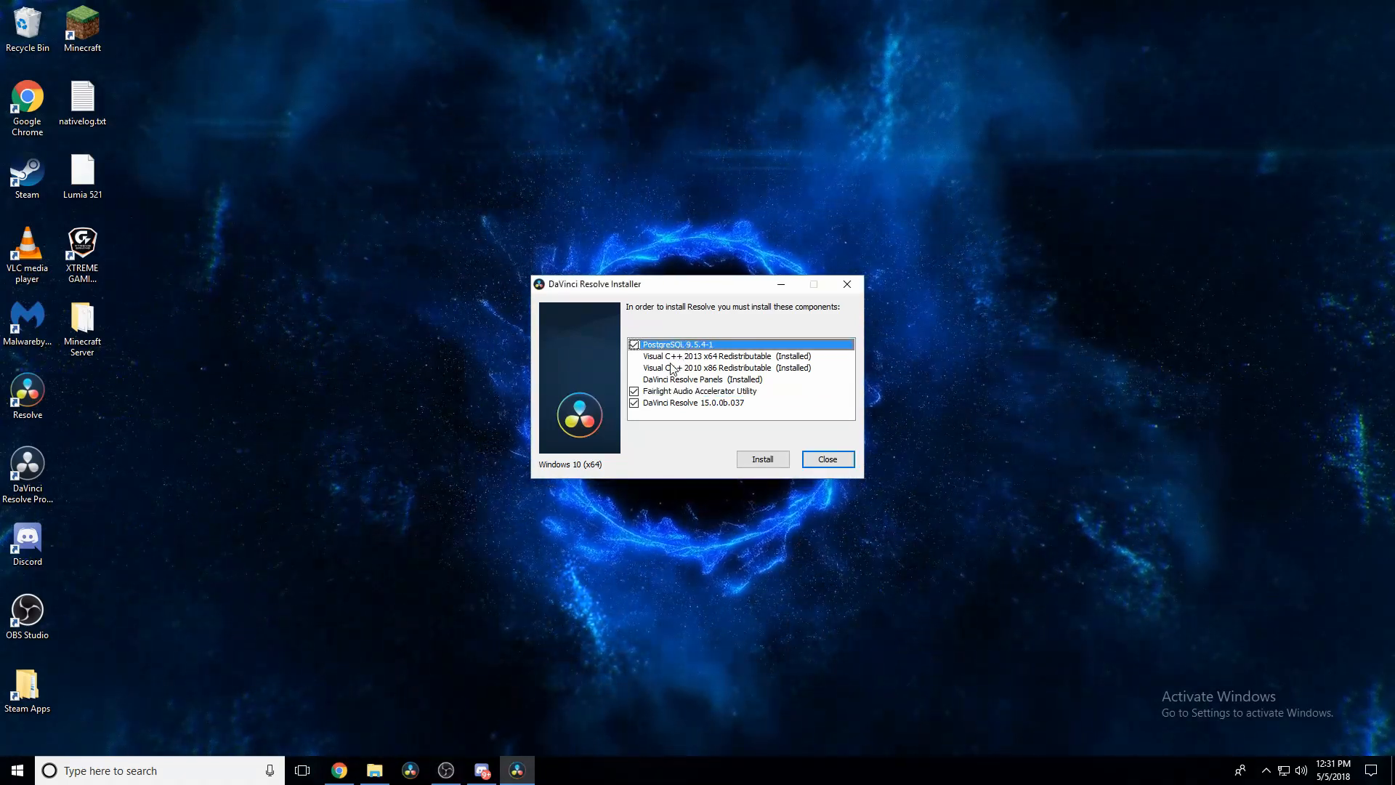
pyautogui.moveTo(657, 406)
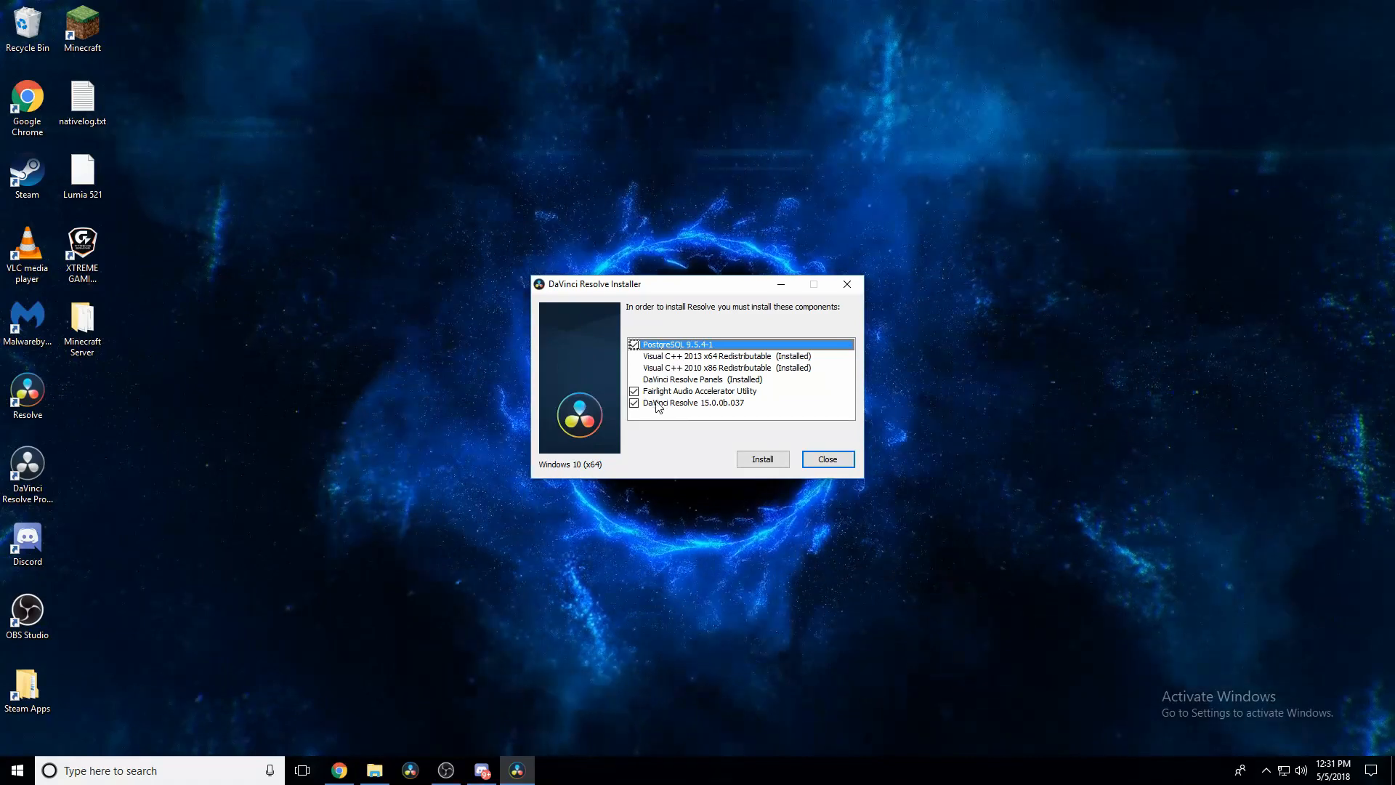
pyautogui.click(701, 391)
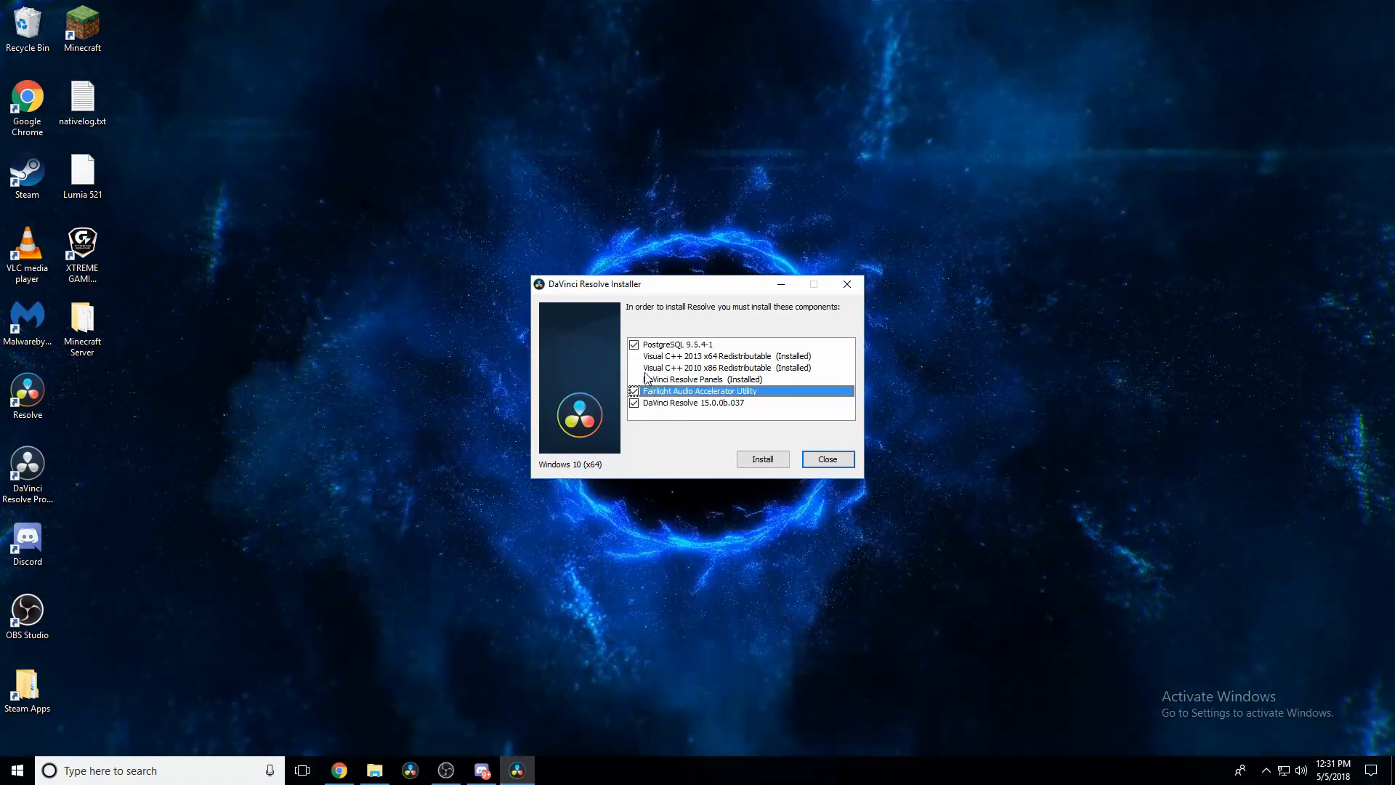
pyautogui.click(762, 458)
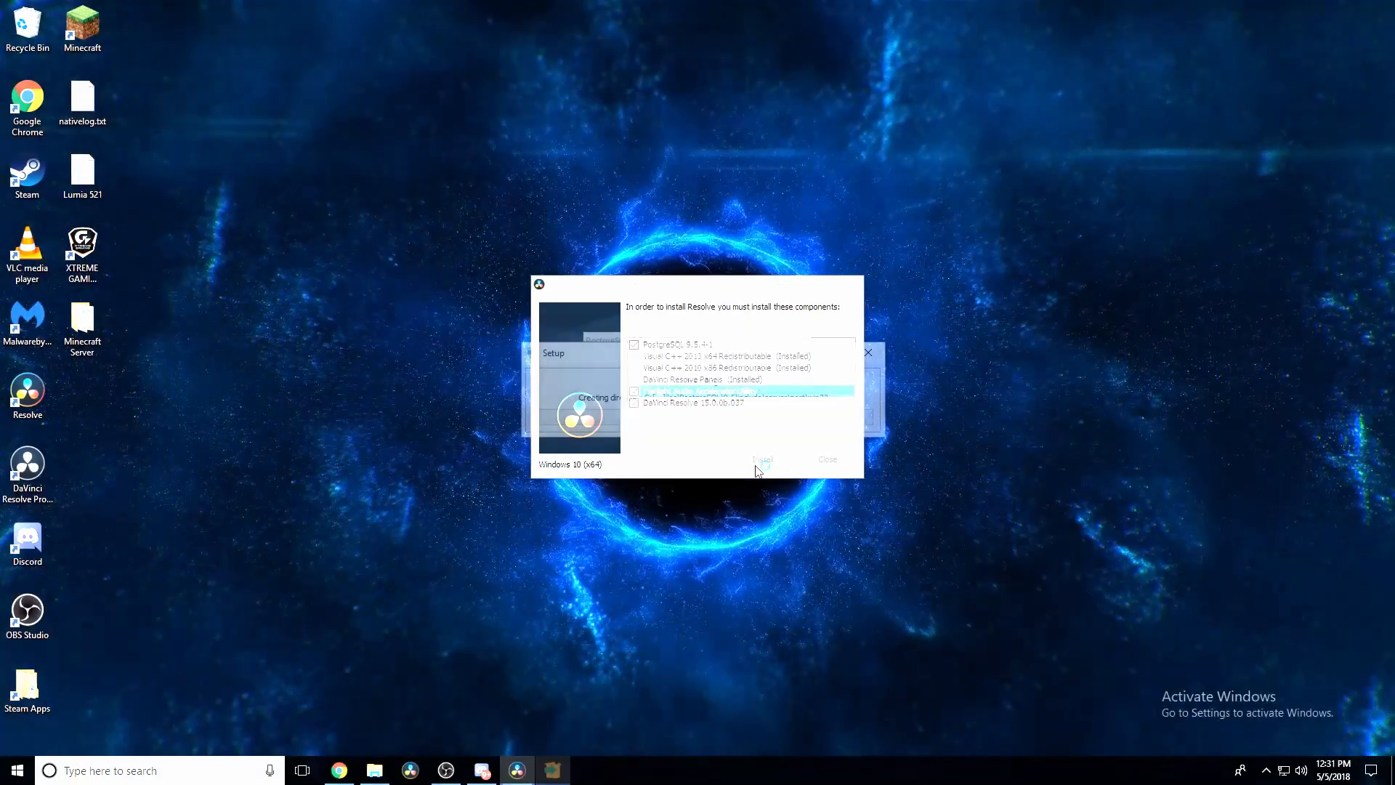
pyautogui.click(762, 459)
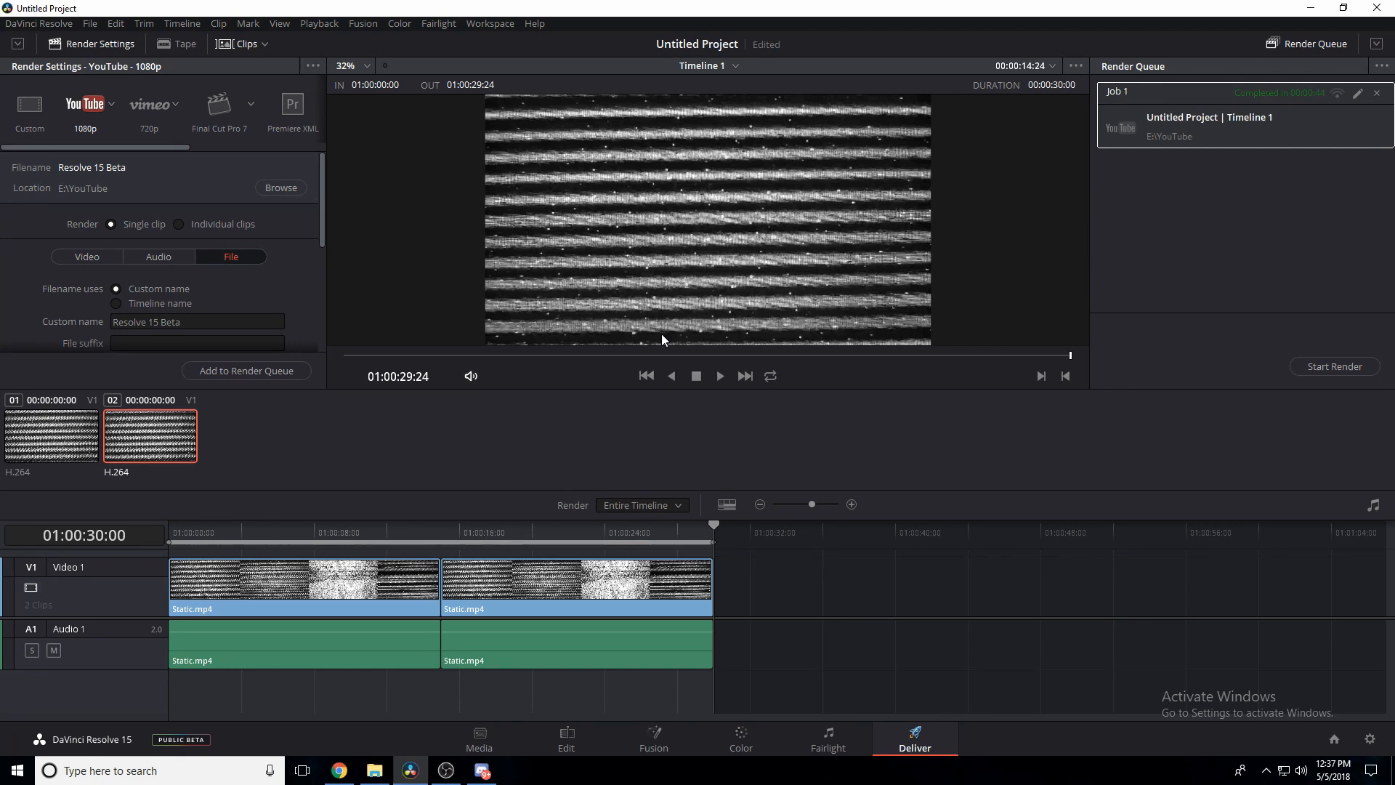
pyautogui.moveTo(794, 234)
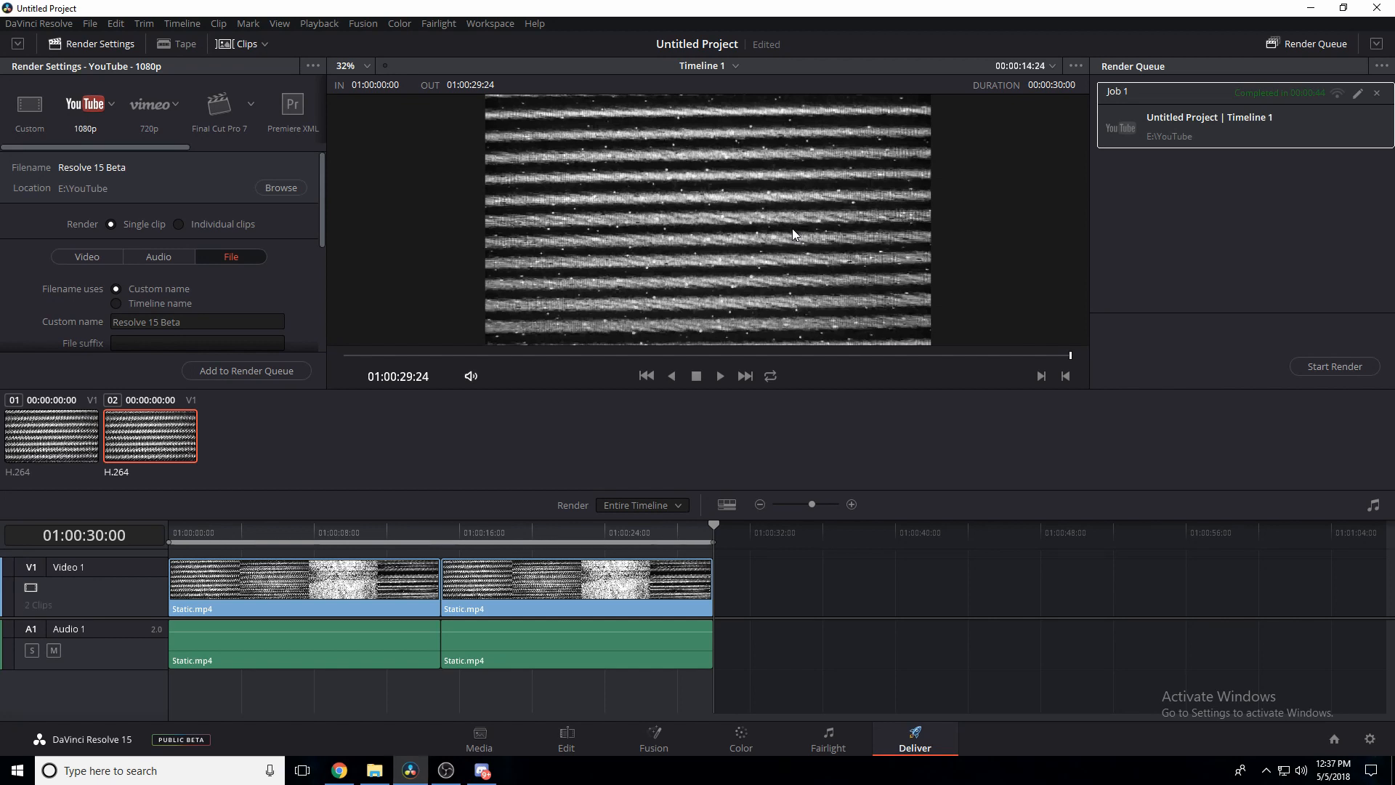
pyautogui.moveTo(734, 269)
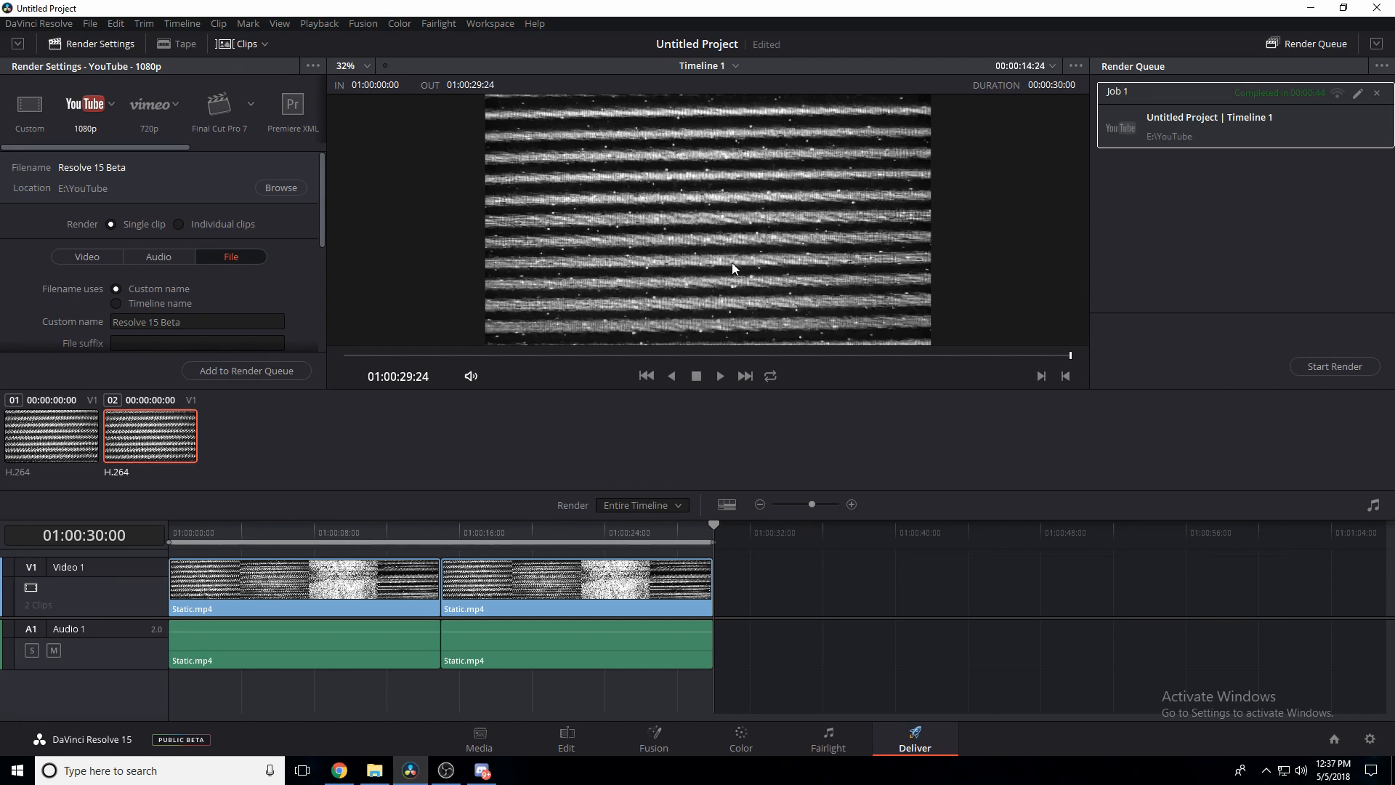
pyautogui.moveTo(637, 104)
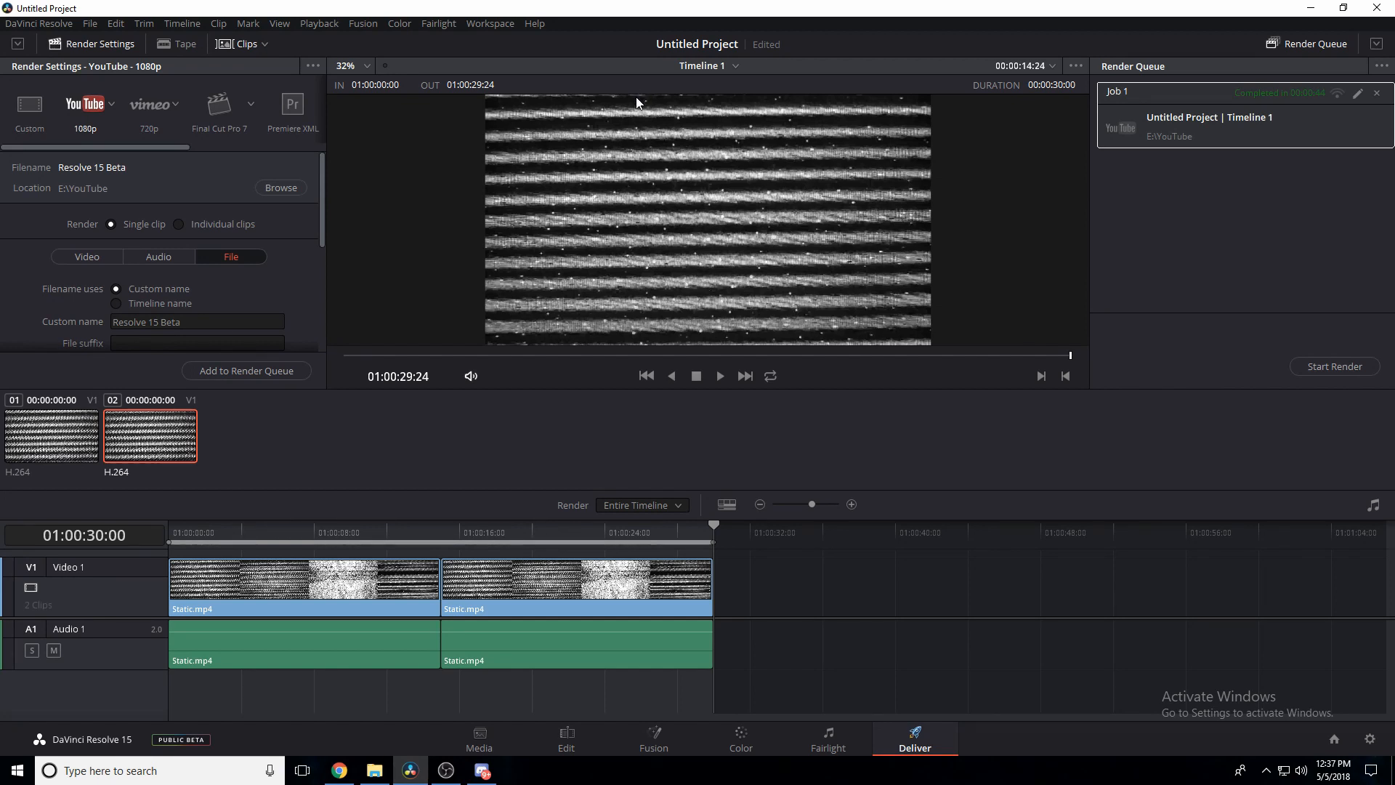
pyautogui.moveTo(760, 116)
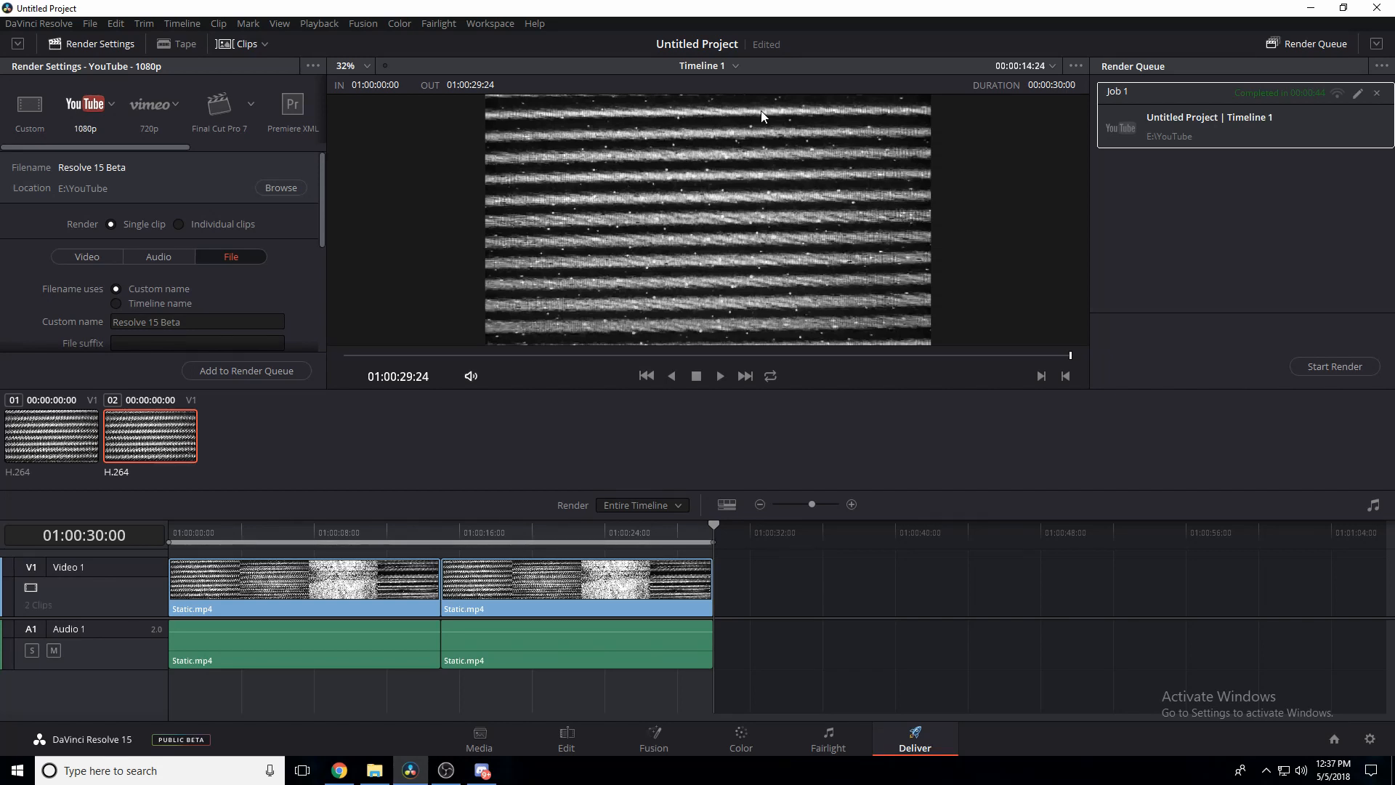
pyautogui.moveTo(838, 158)
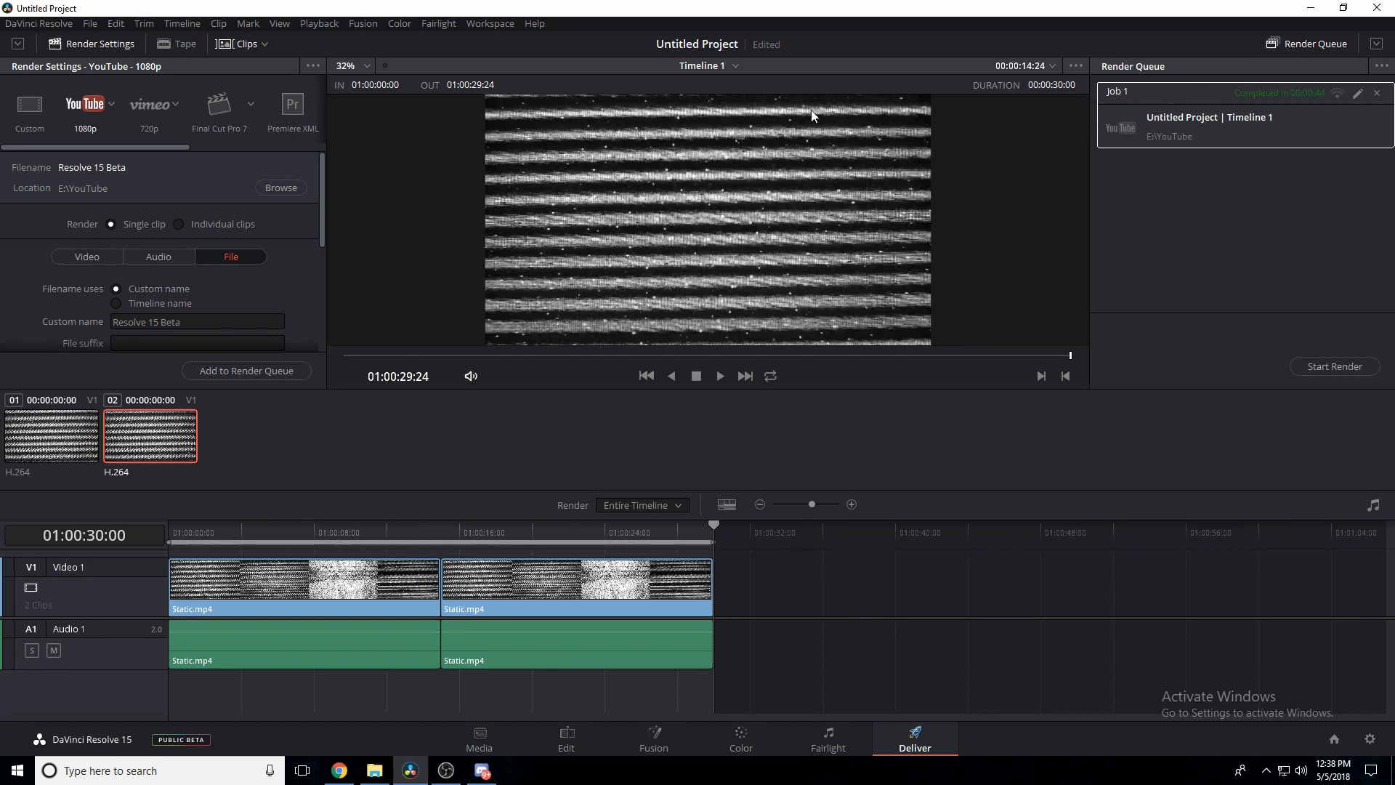
pyautogui.moveTo(708, 126)
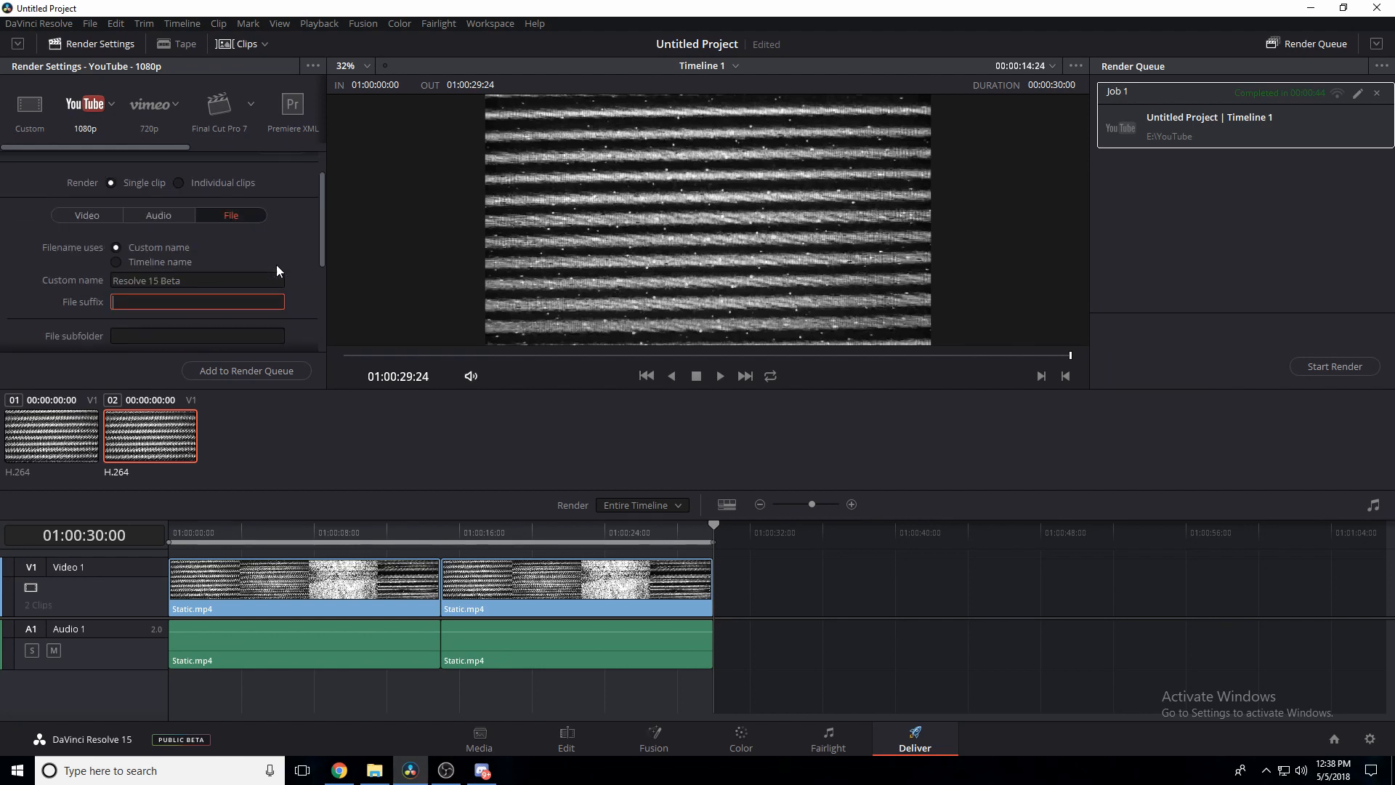
# - Show the Video render settings: QuickTime H.264, 1920x1080 HD at 25 fps, 10000 Kb/s
pyautogui.click(86, 213)
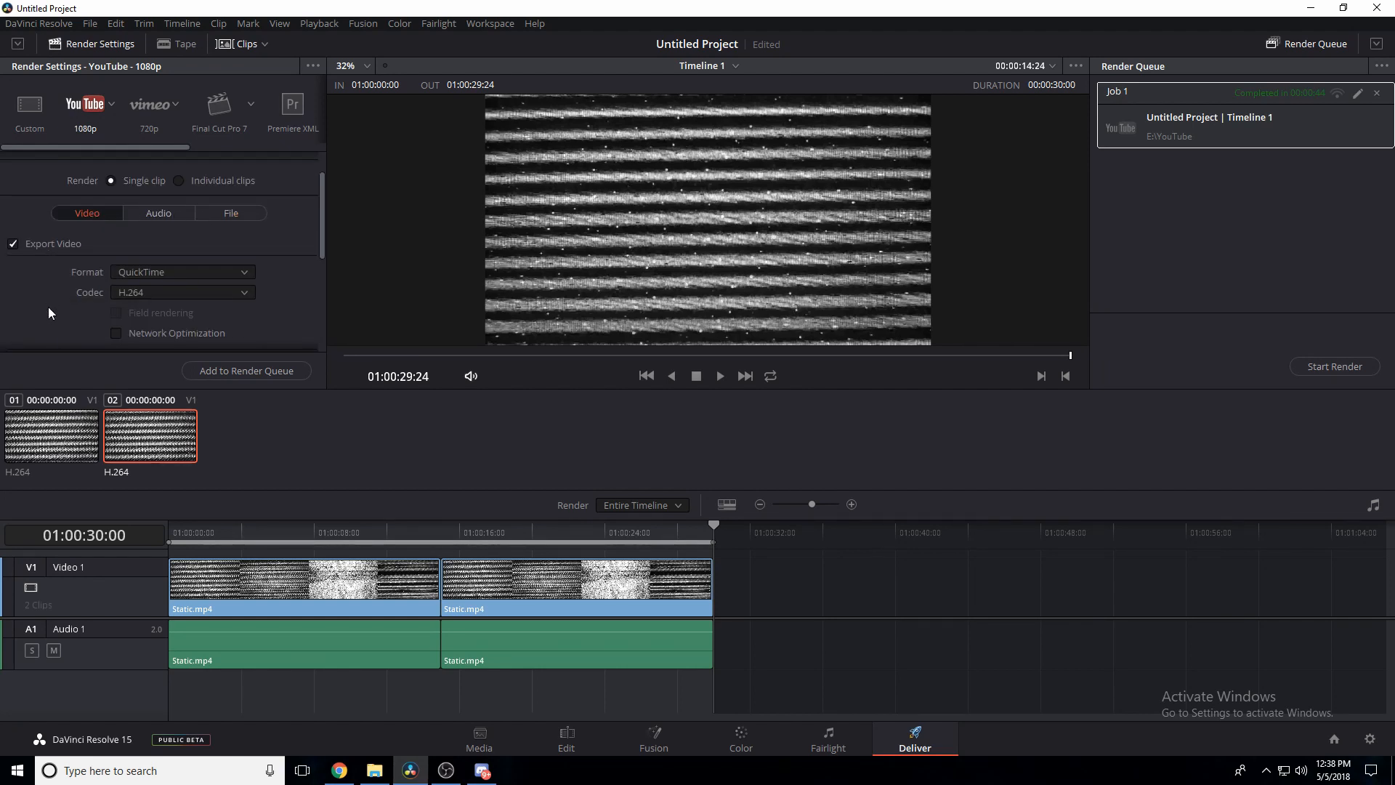
pyautogui.moveTo(87, 301)
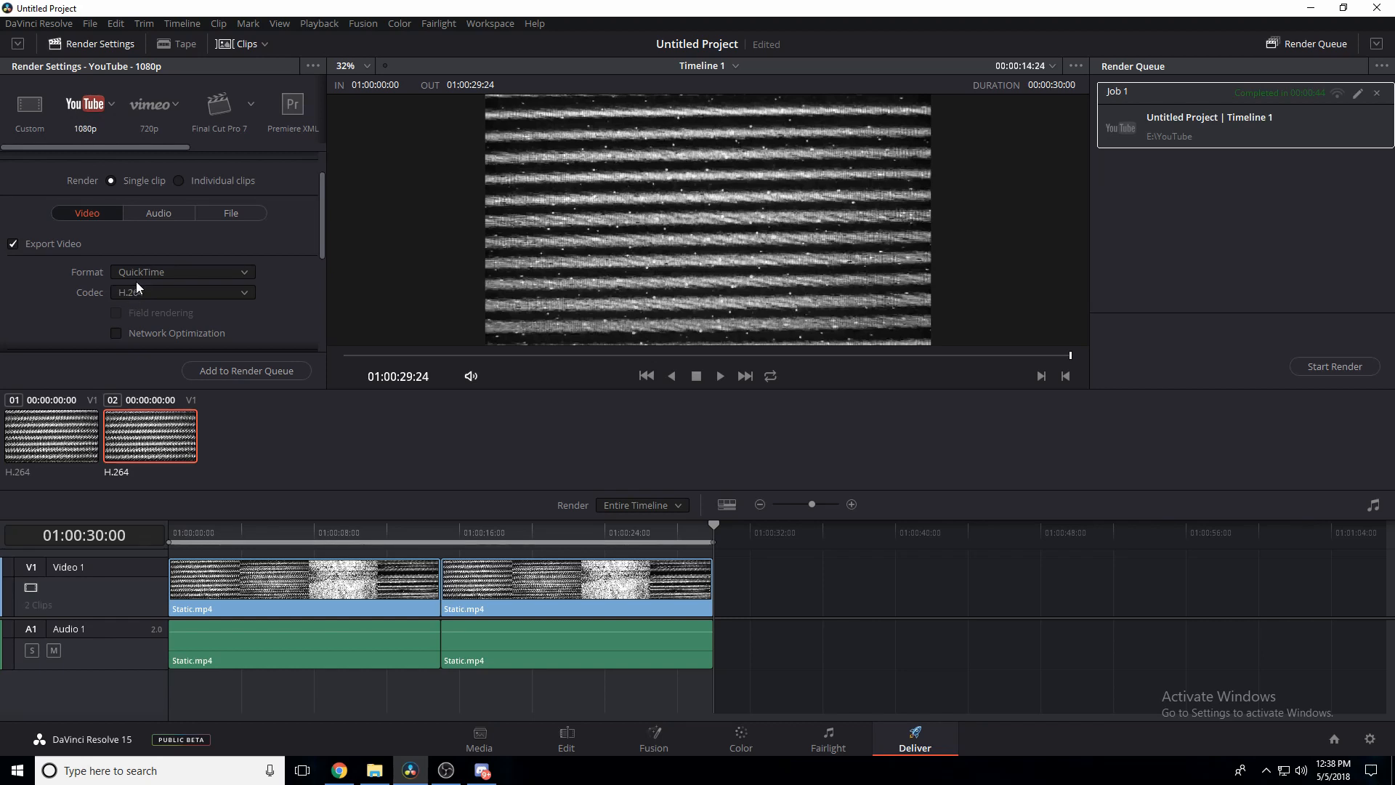
pyautogui.scroll(-3)
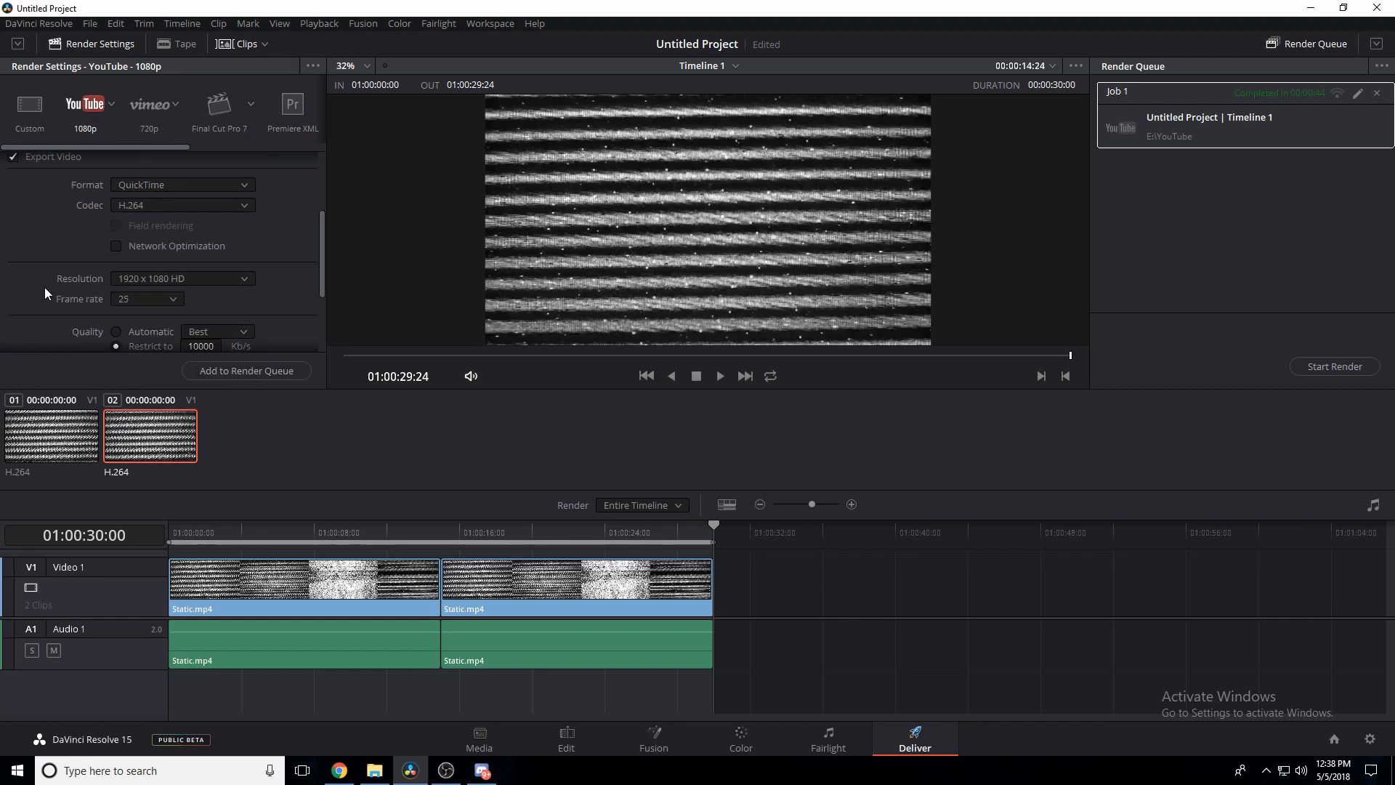
pyautogui.moveTo(169, 332)
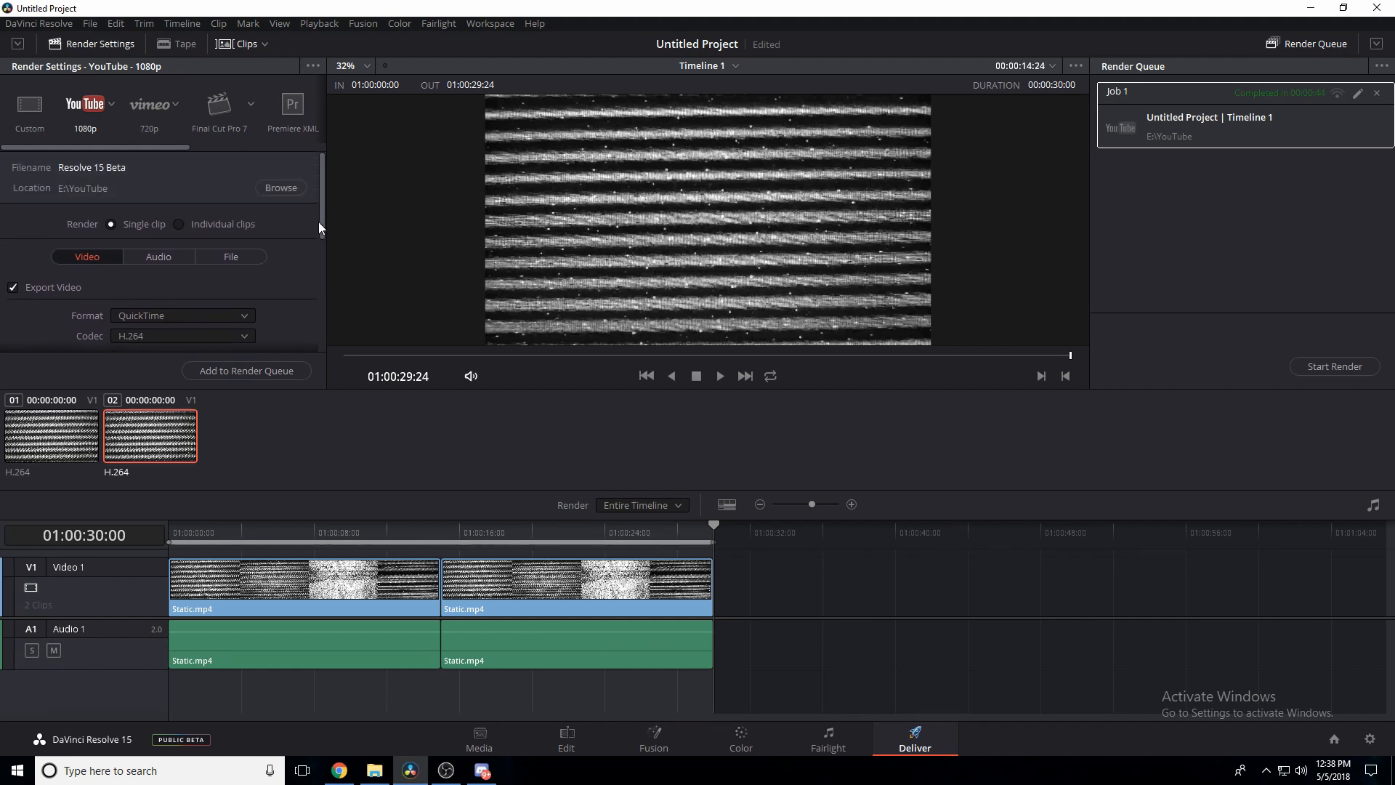
pyautogui.moveTo(298, 263)
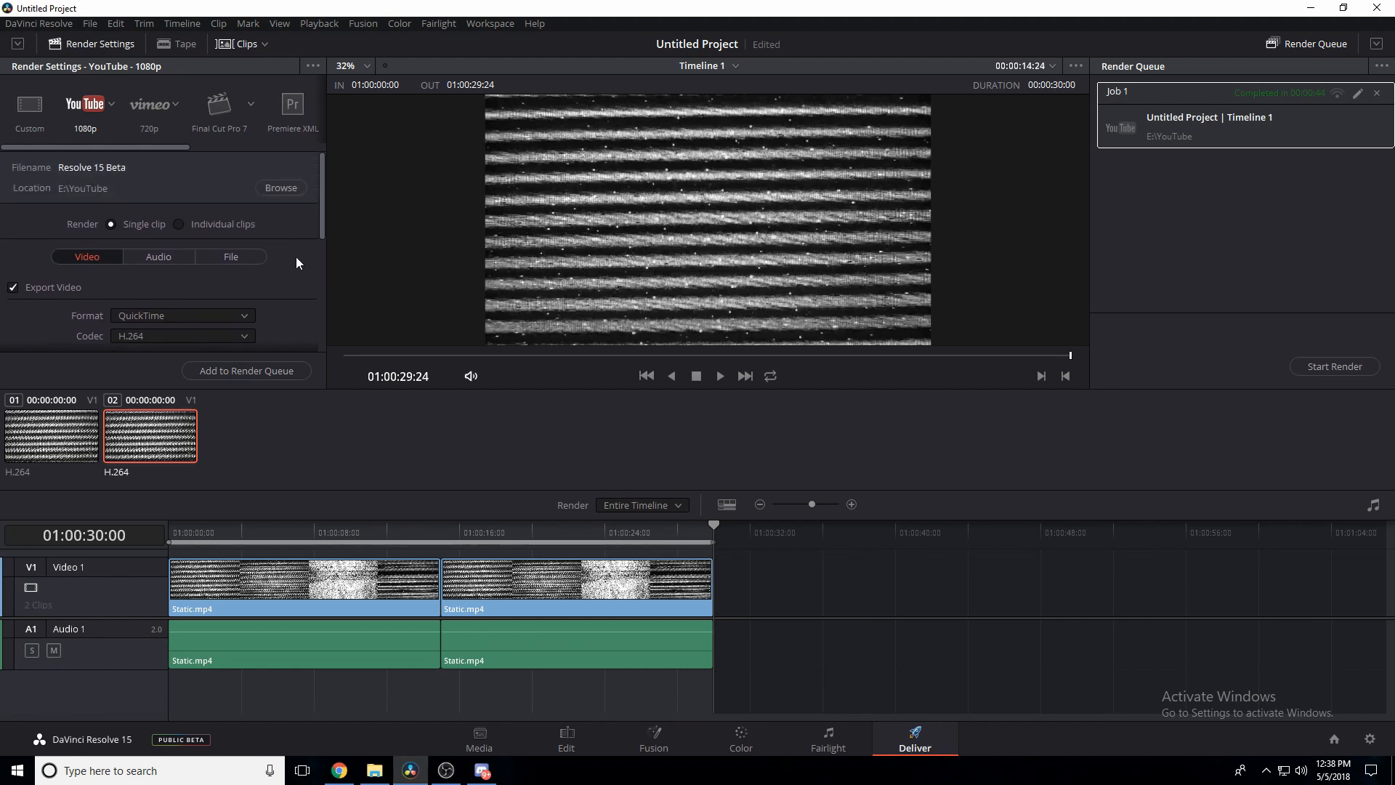
pyautogui.moveTo(336, 178)
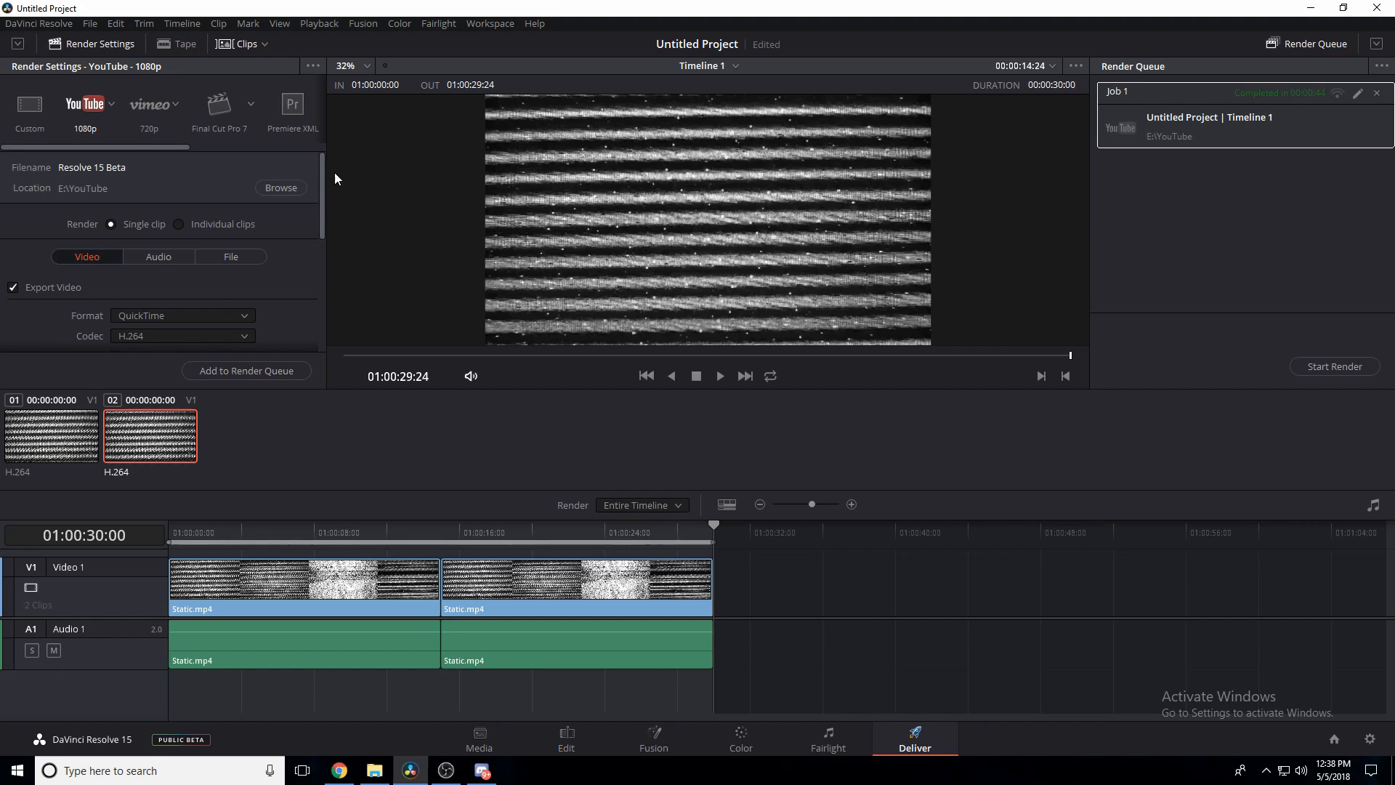
pyautogui.moveTo(1237, 76)
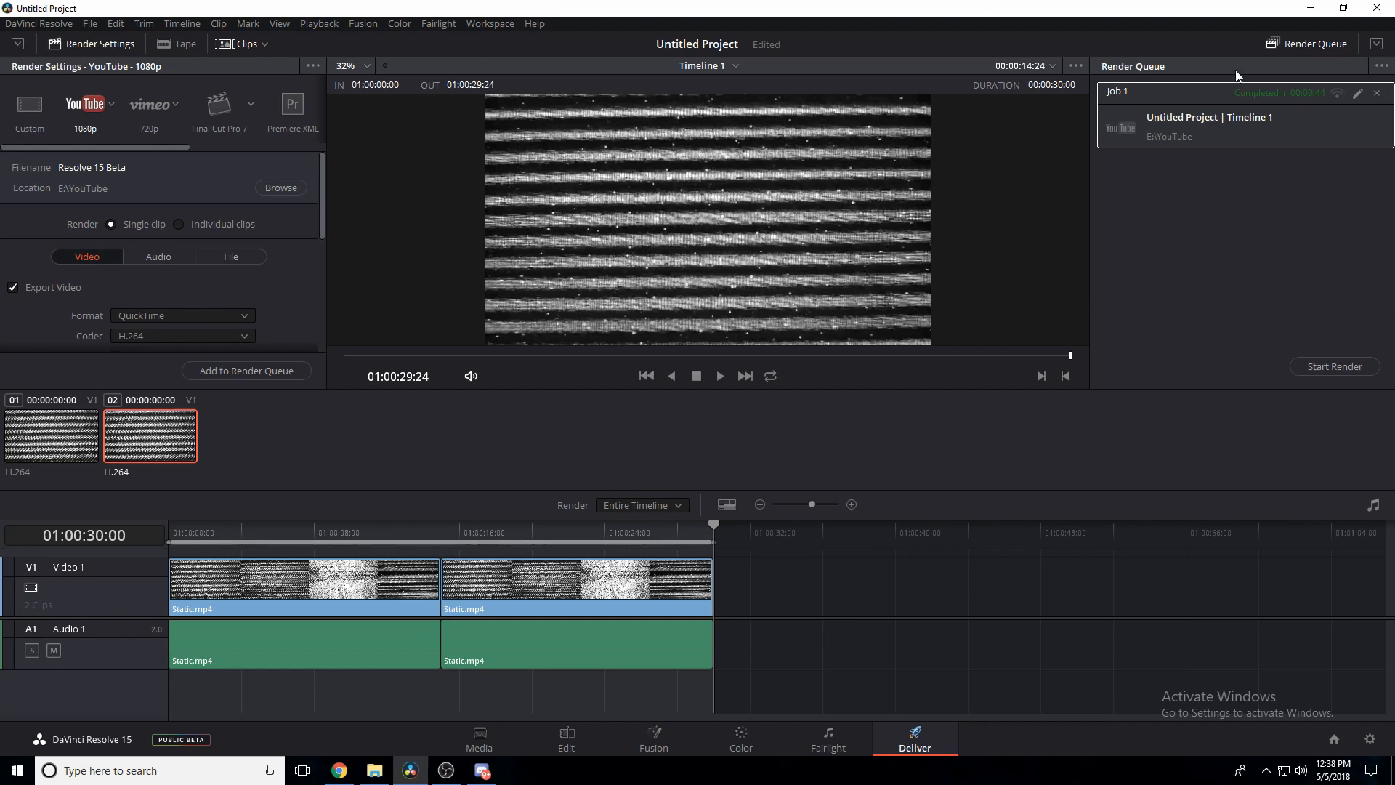